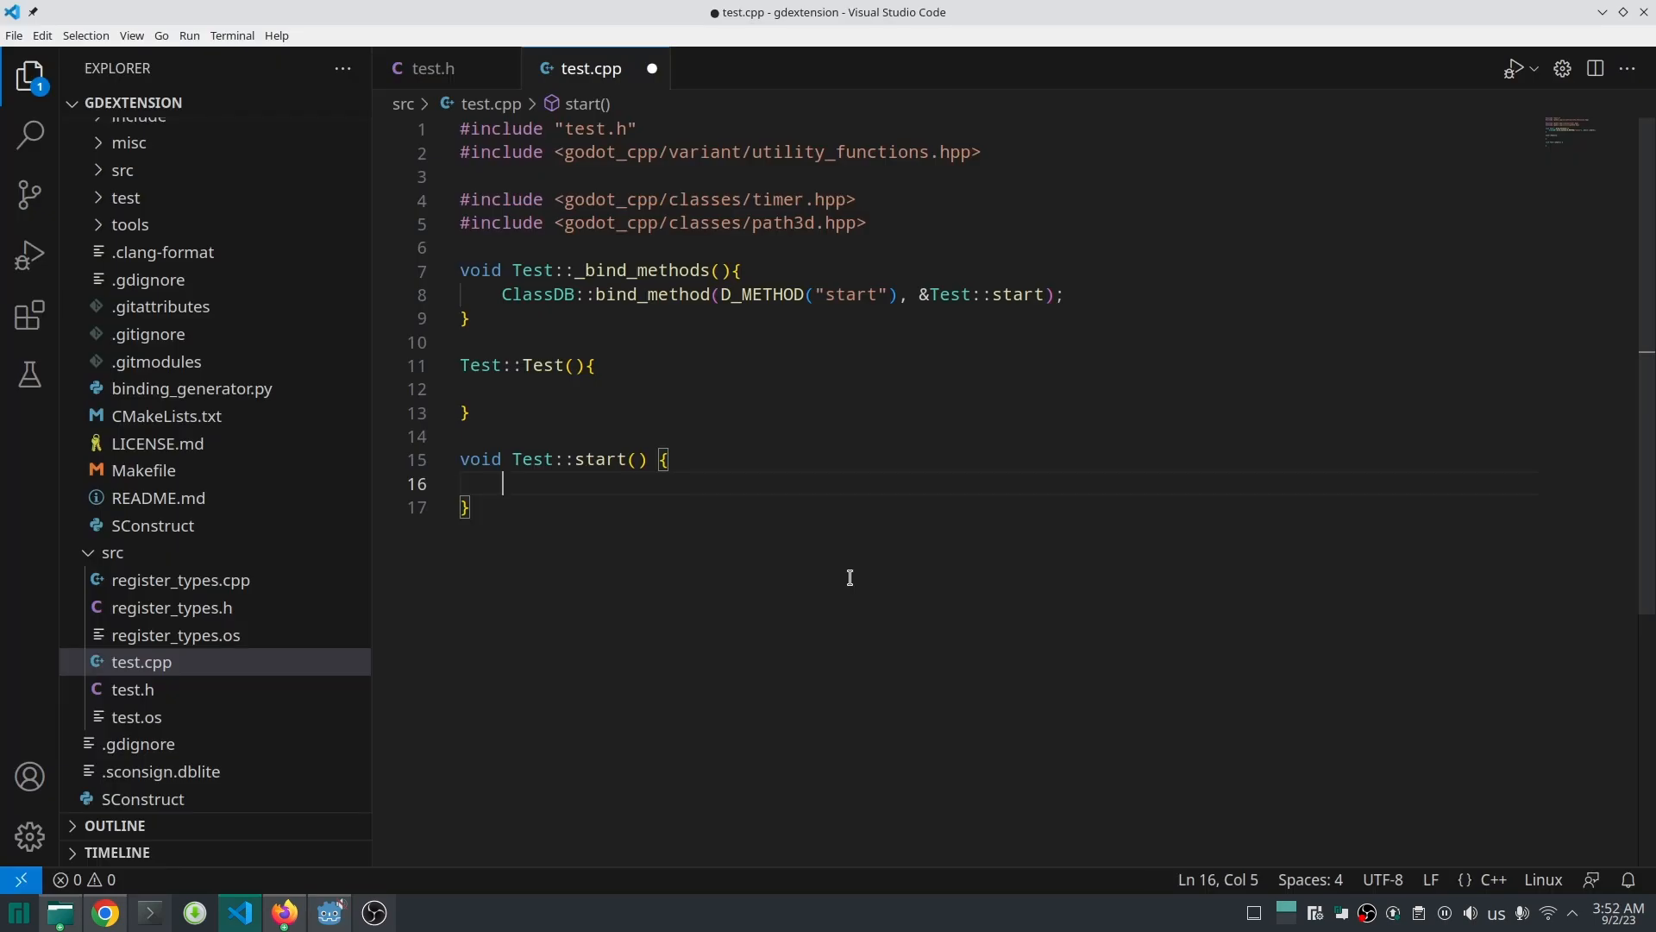
# Step: In start(), add Timer* timer = get_node<Timer>("timer"); followed by UtilityFunctions::print(timer);
pyautogui.write('Ti')
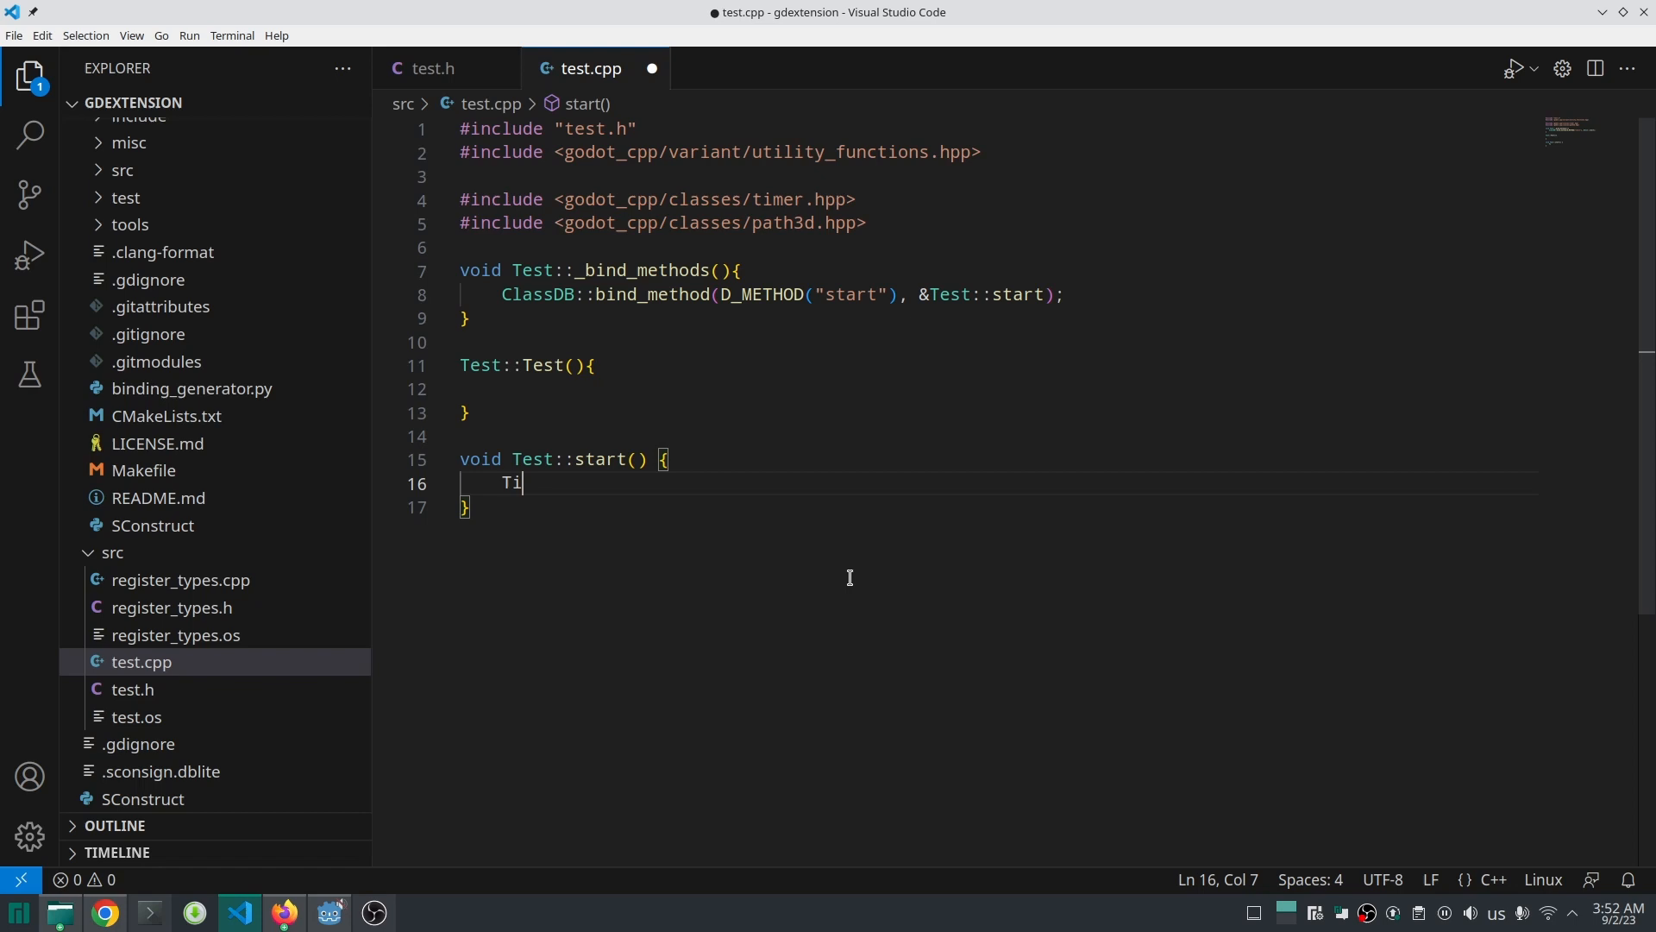
pyautogui.write('mer')
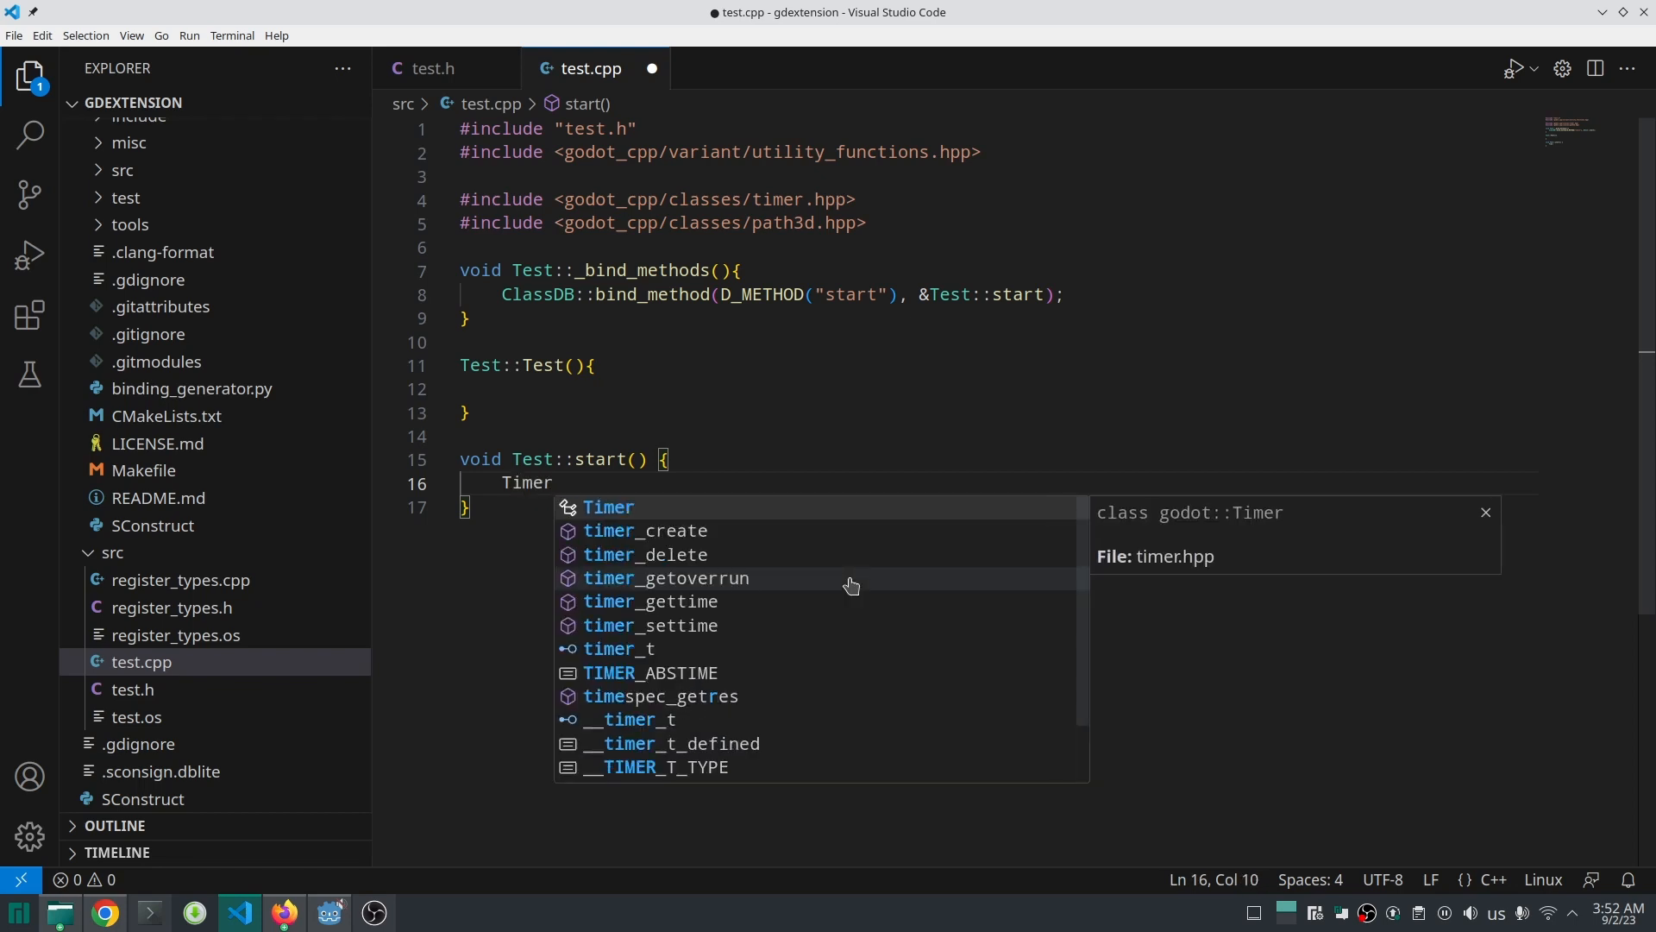
pyautogui.write('* timer')
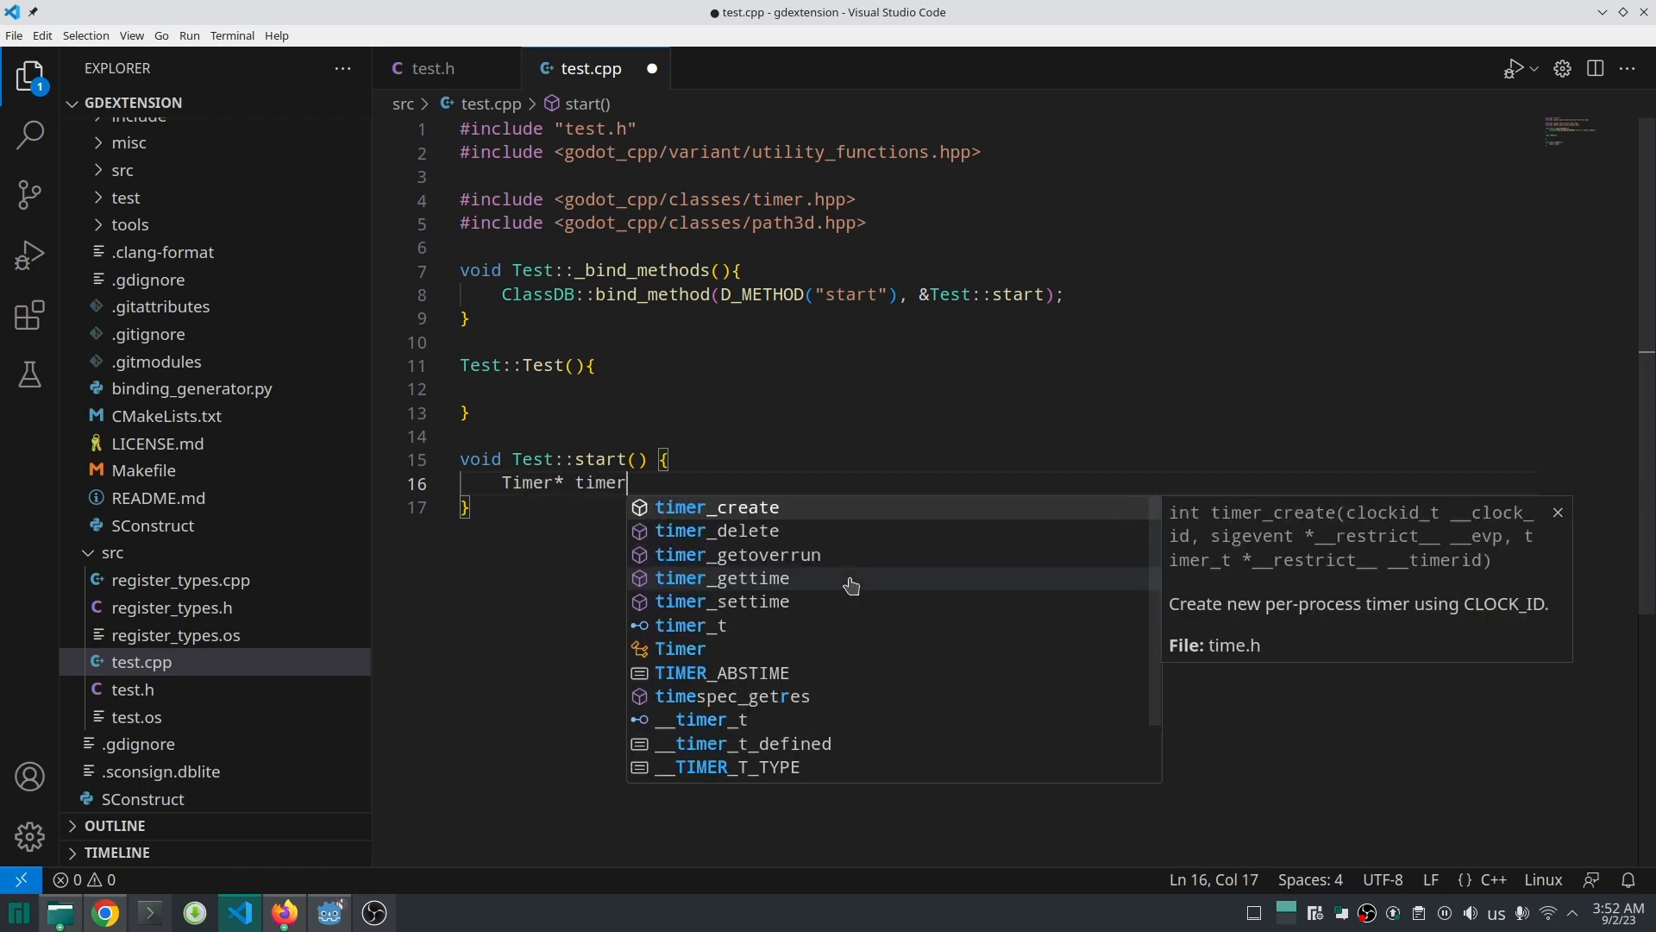
pyautogui.write('= get')
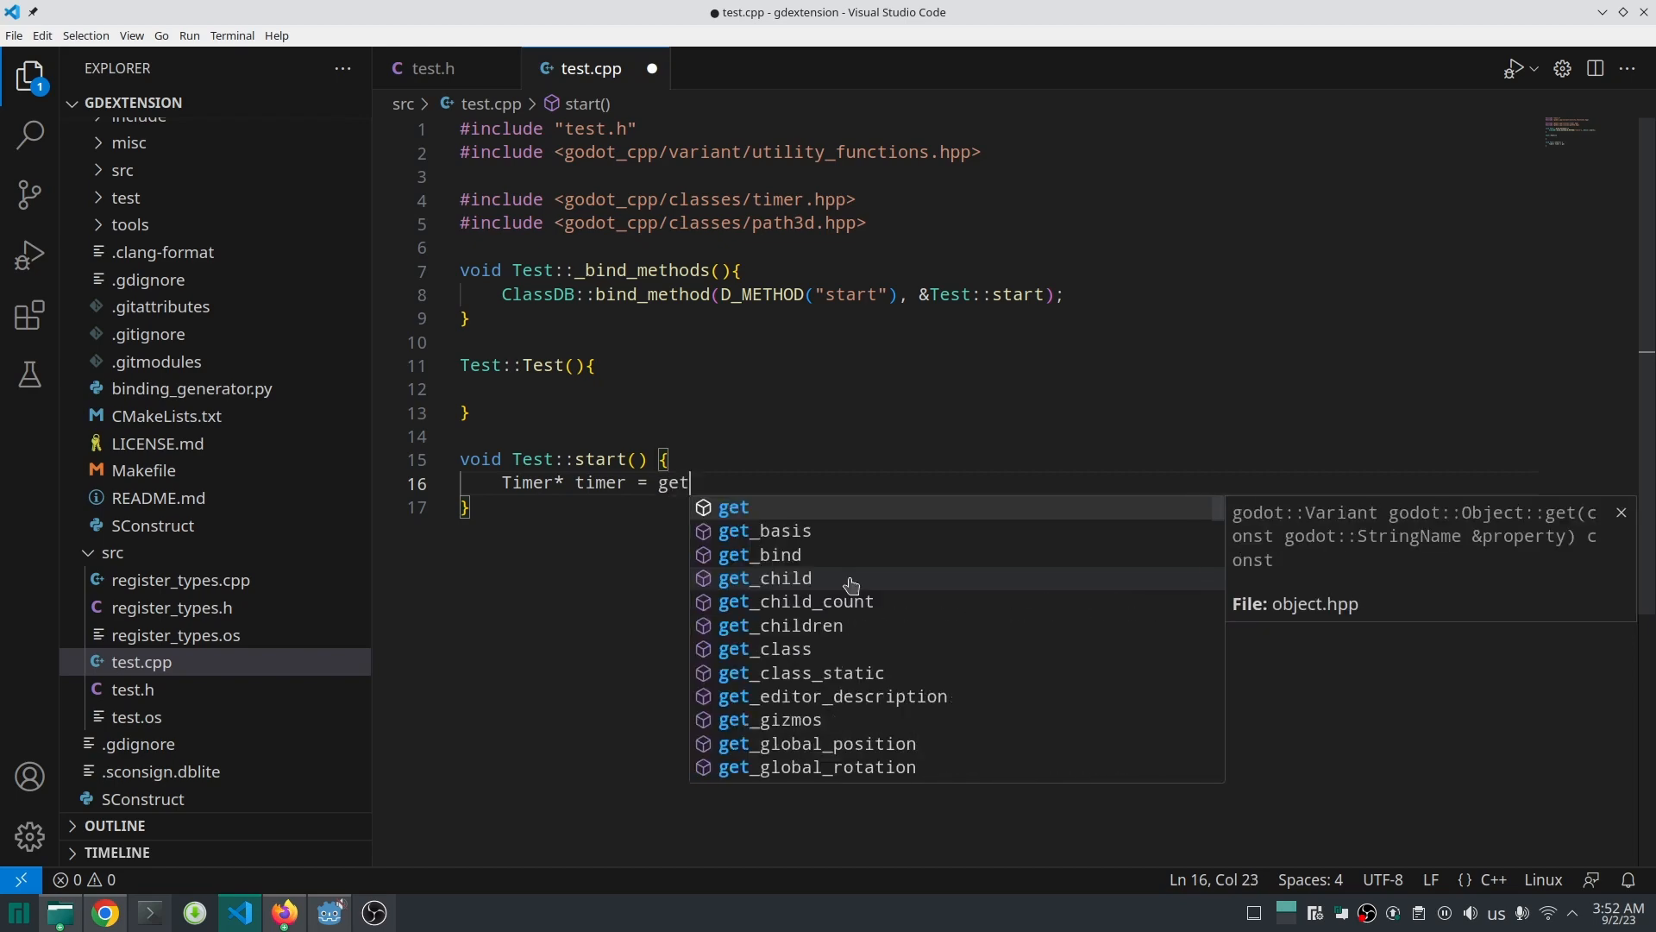
pyautogui.write('_node<')
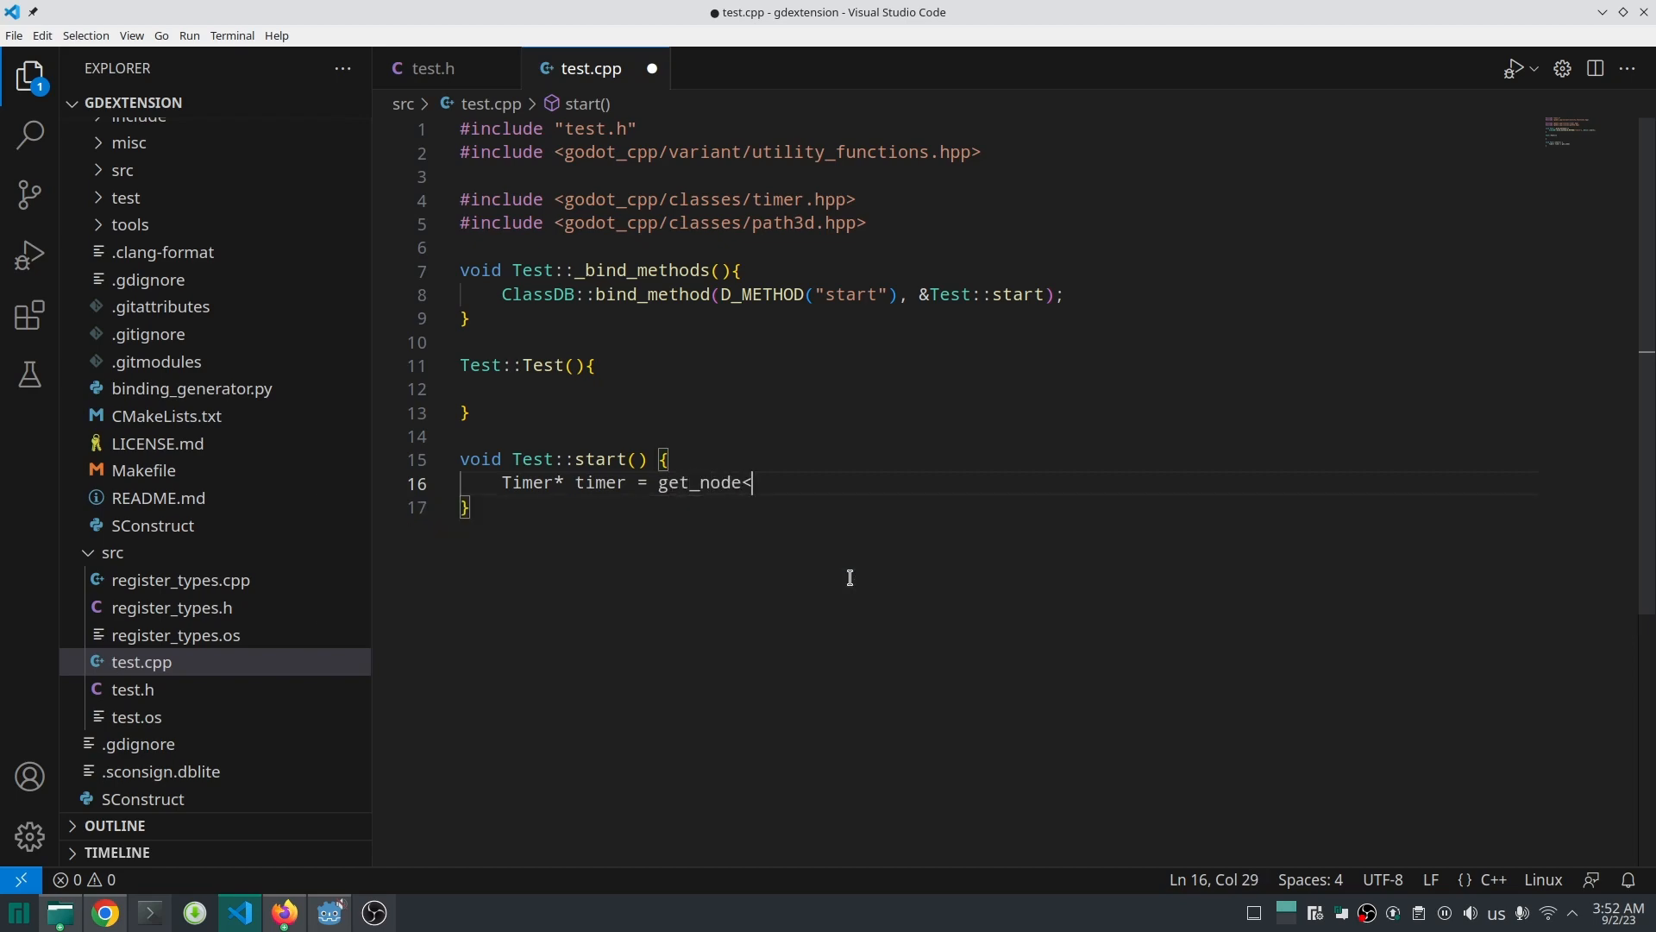
pyautogui.write('<')
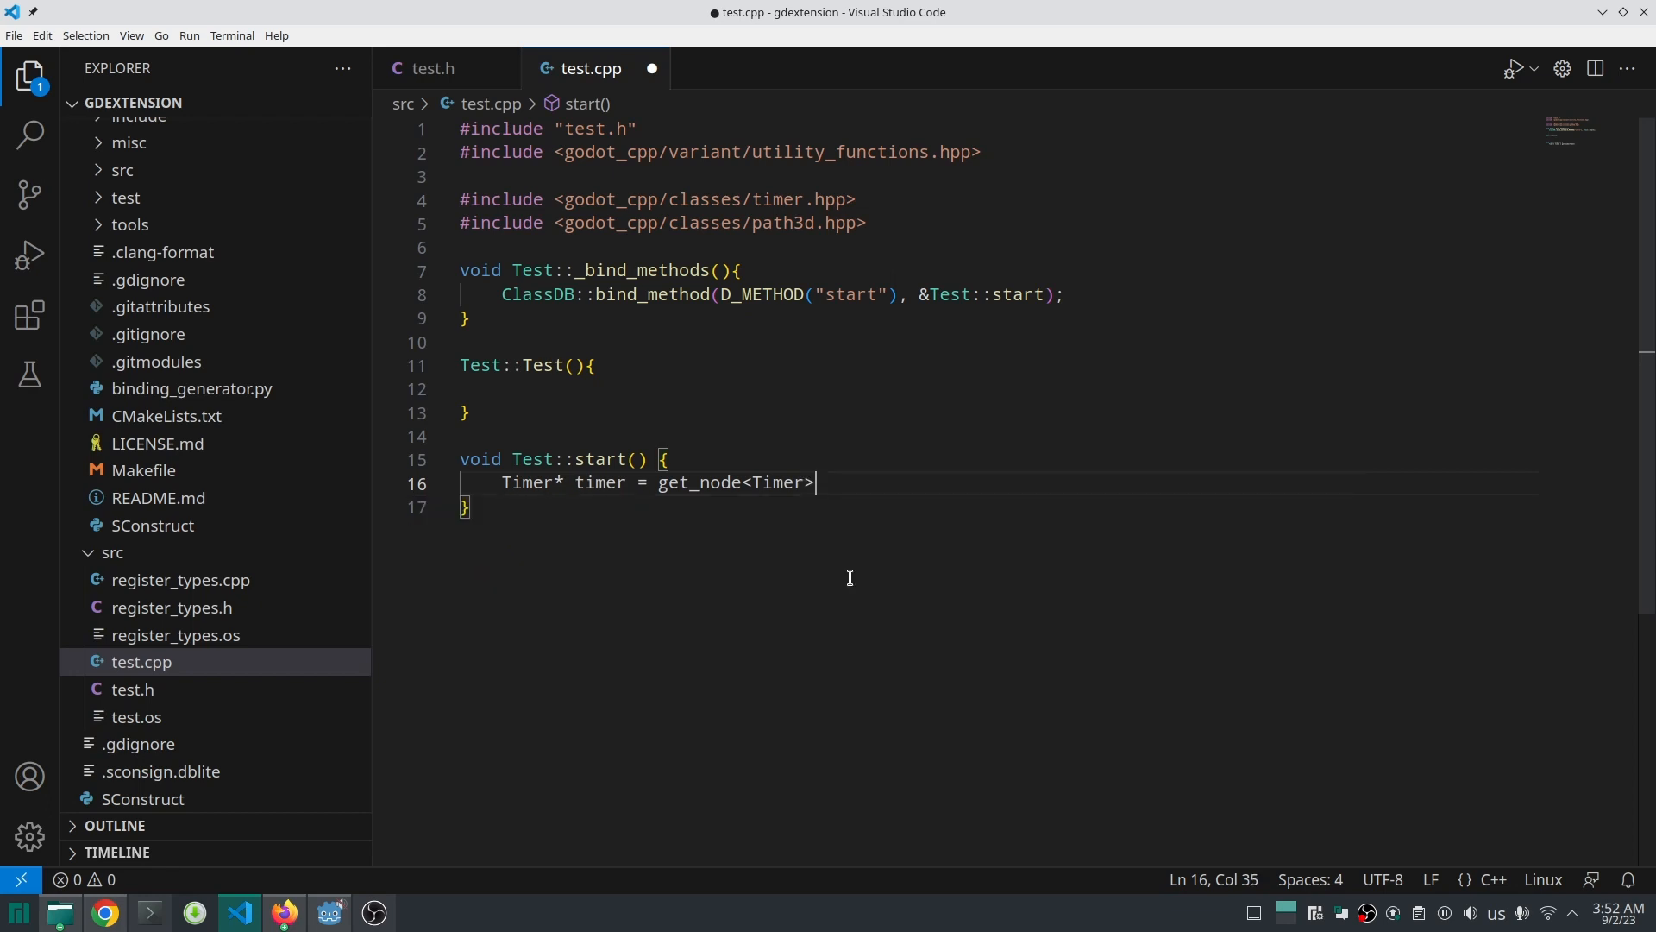
pyautogui.write('("")')
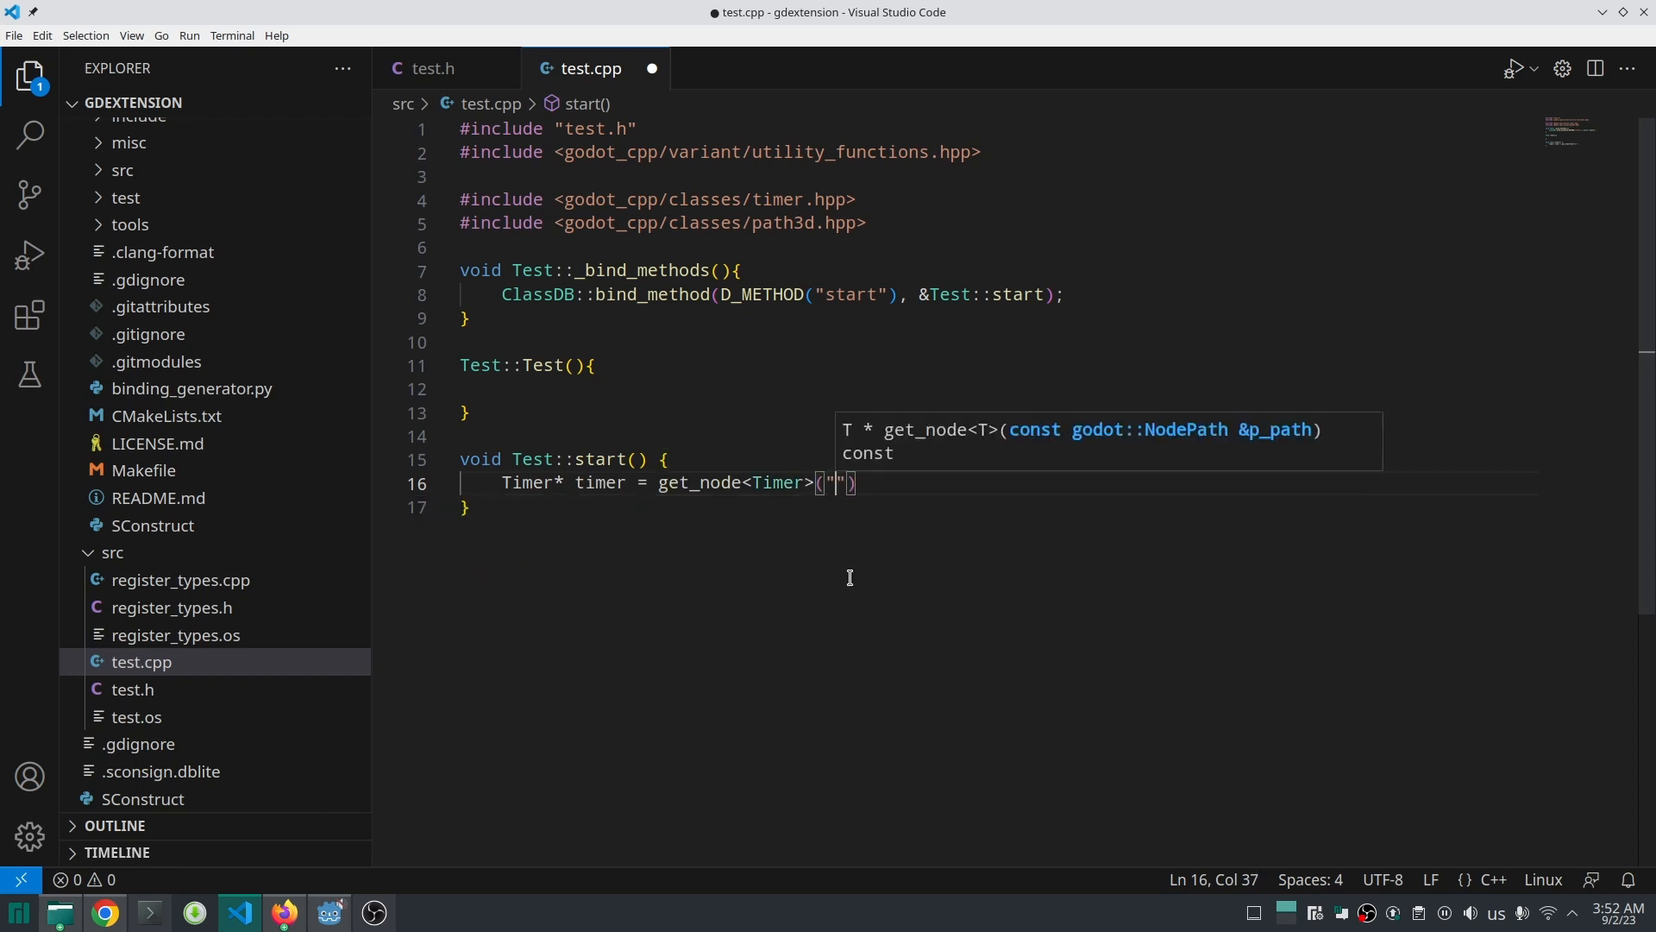
pyautogui.write('timer')
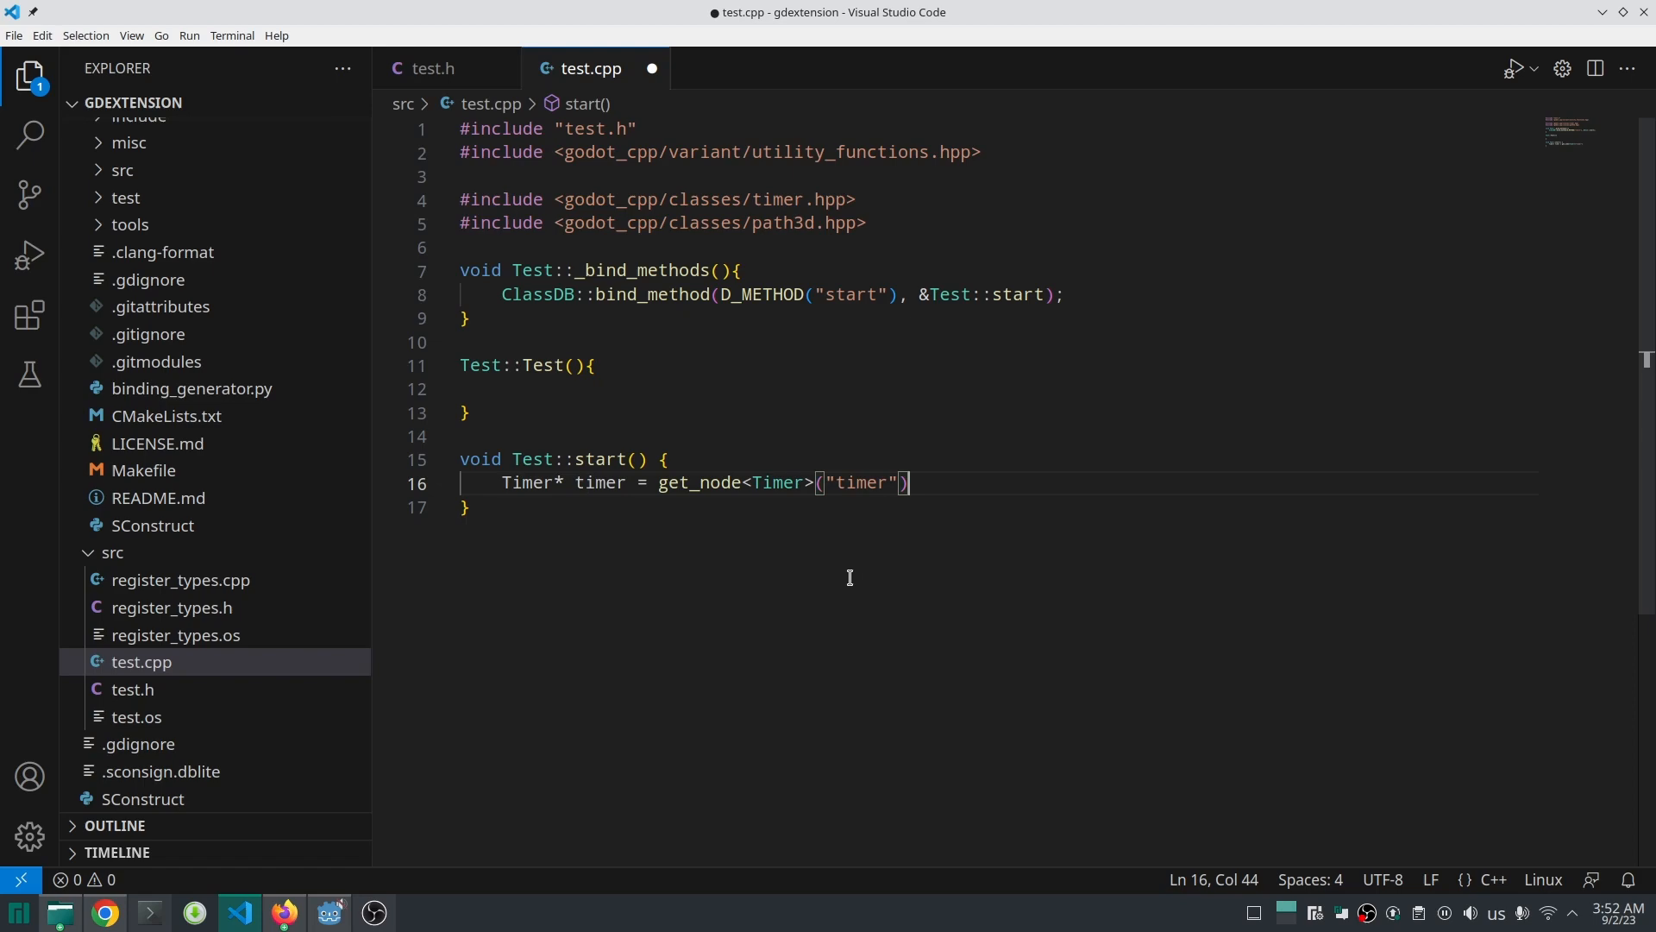
pyautogui.write('UtilityFunctions::print(timer);')
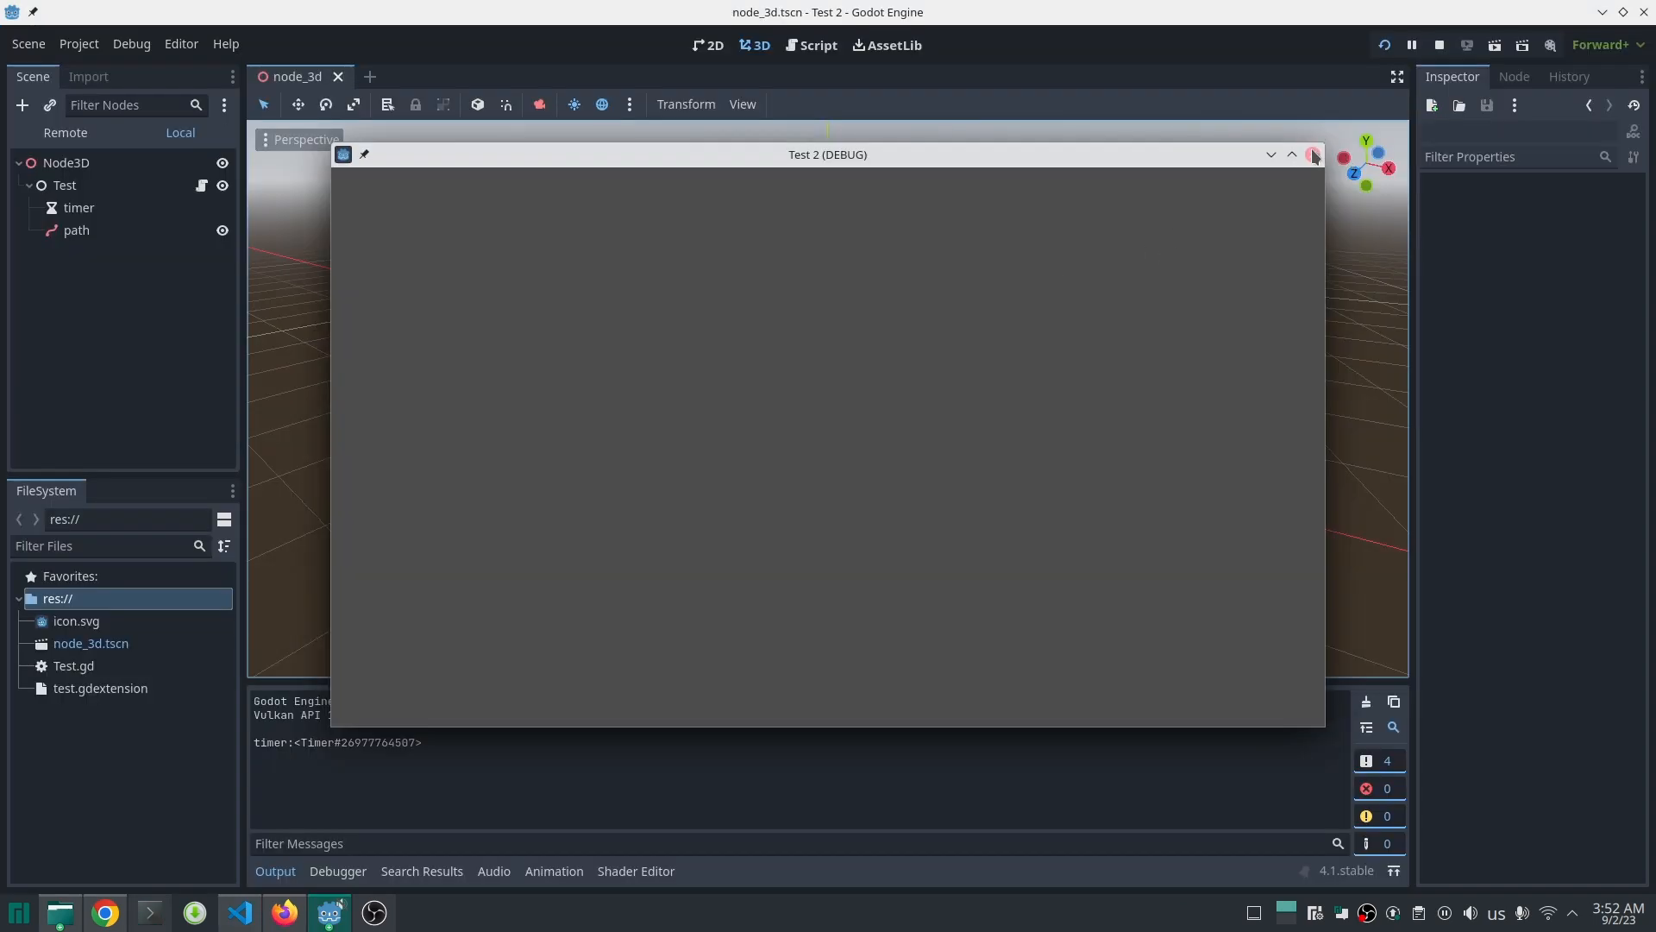
# Step: Stop the scene, change the get_node name from "timer" to "path", and rerun in Godot
pyautogui.click(240, 912)
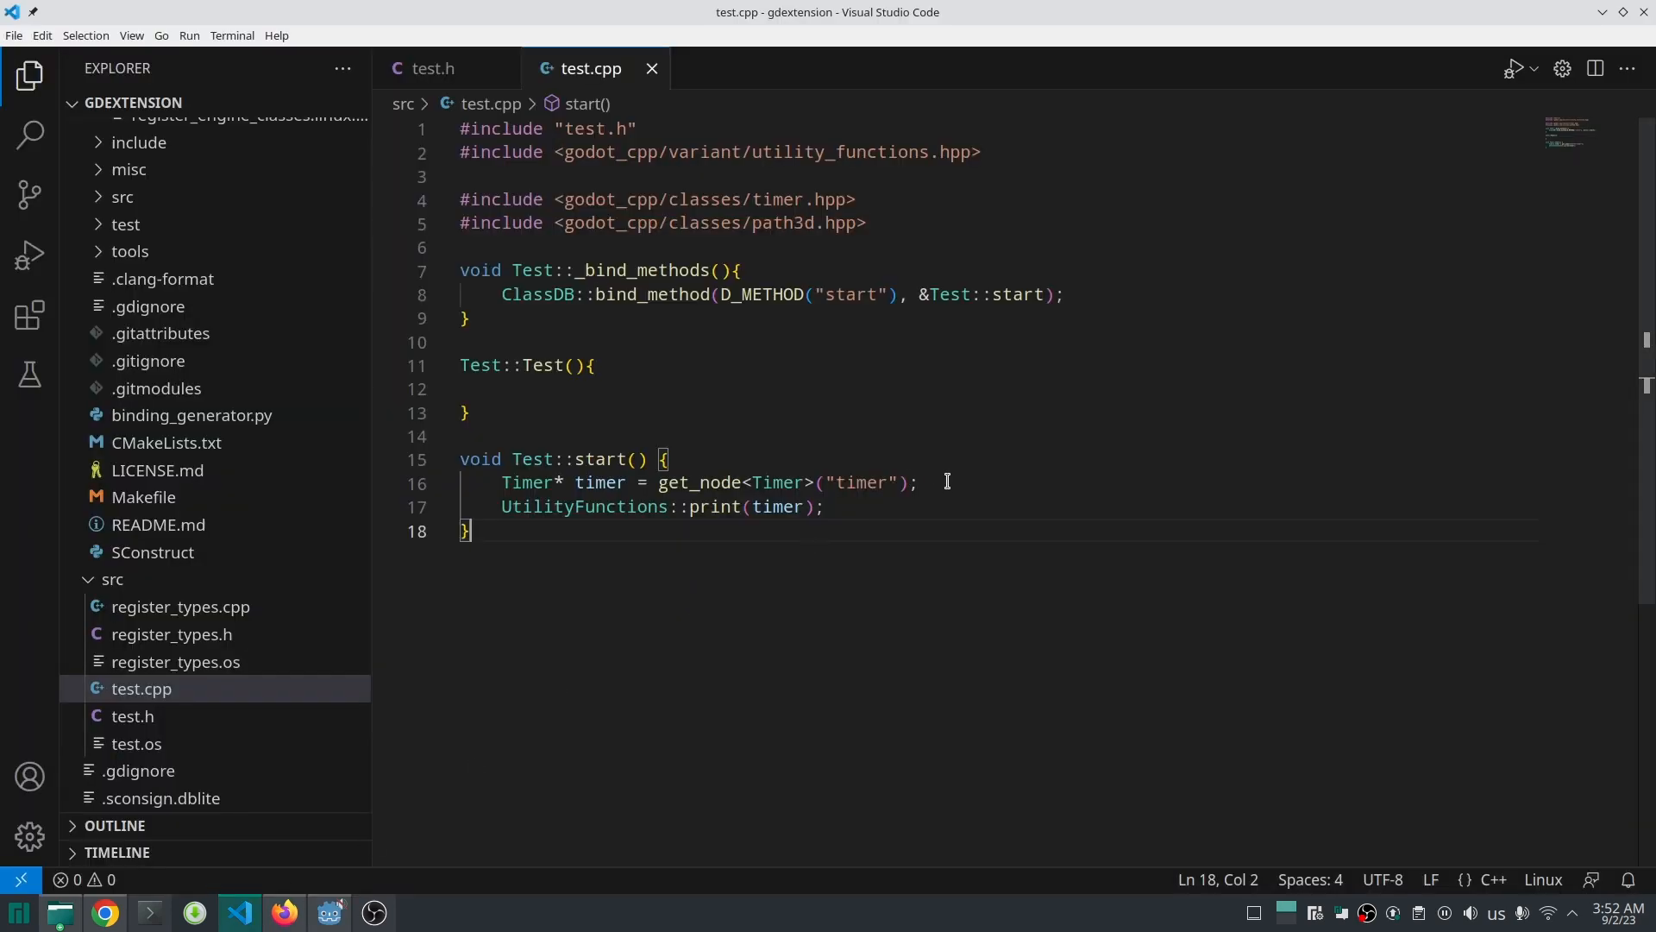
pyautogui.click(919, 483)
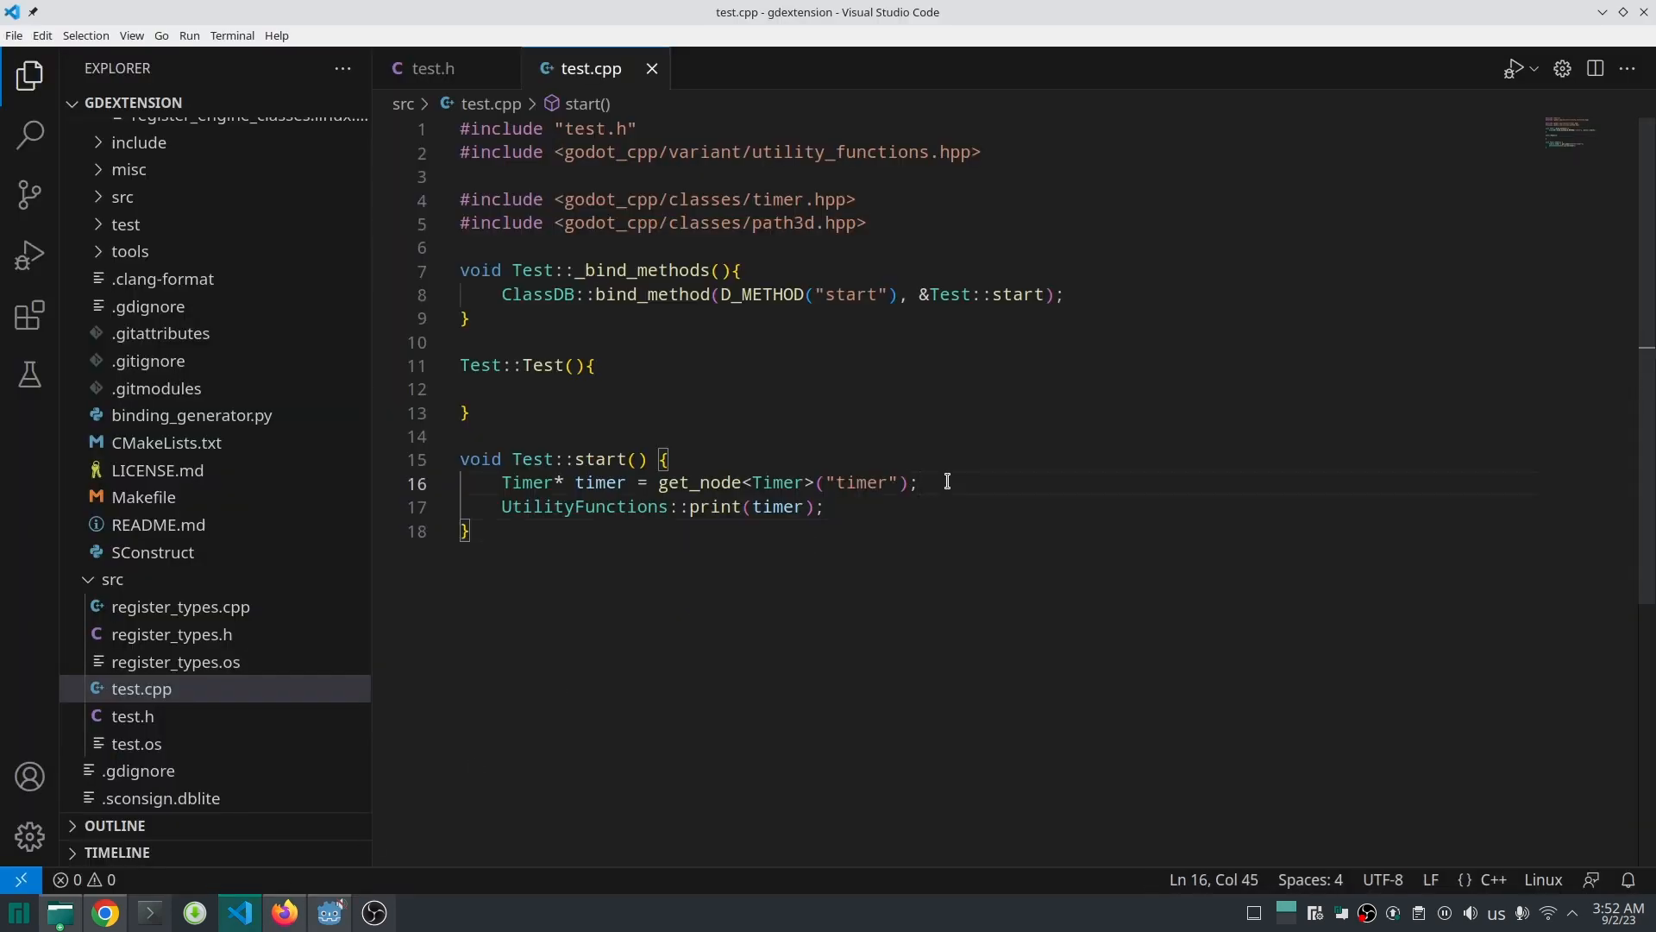
pyautogui.doubleClick(860, 483)
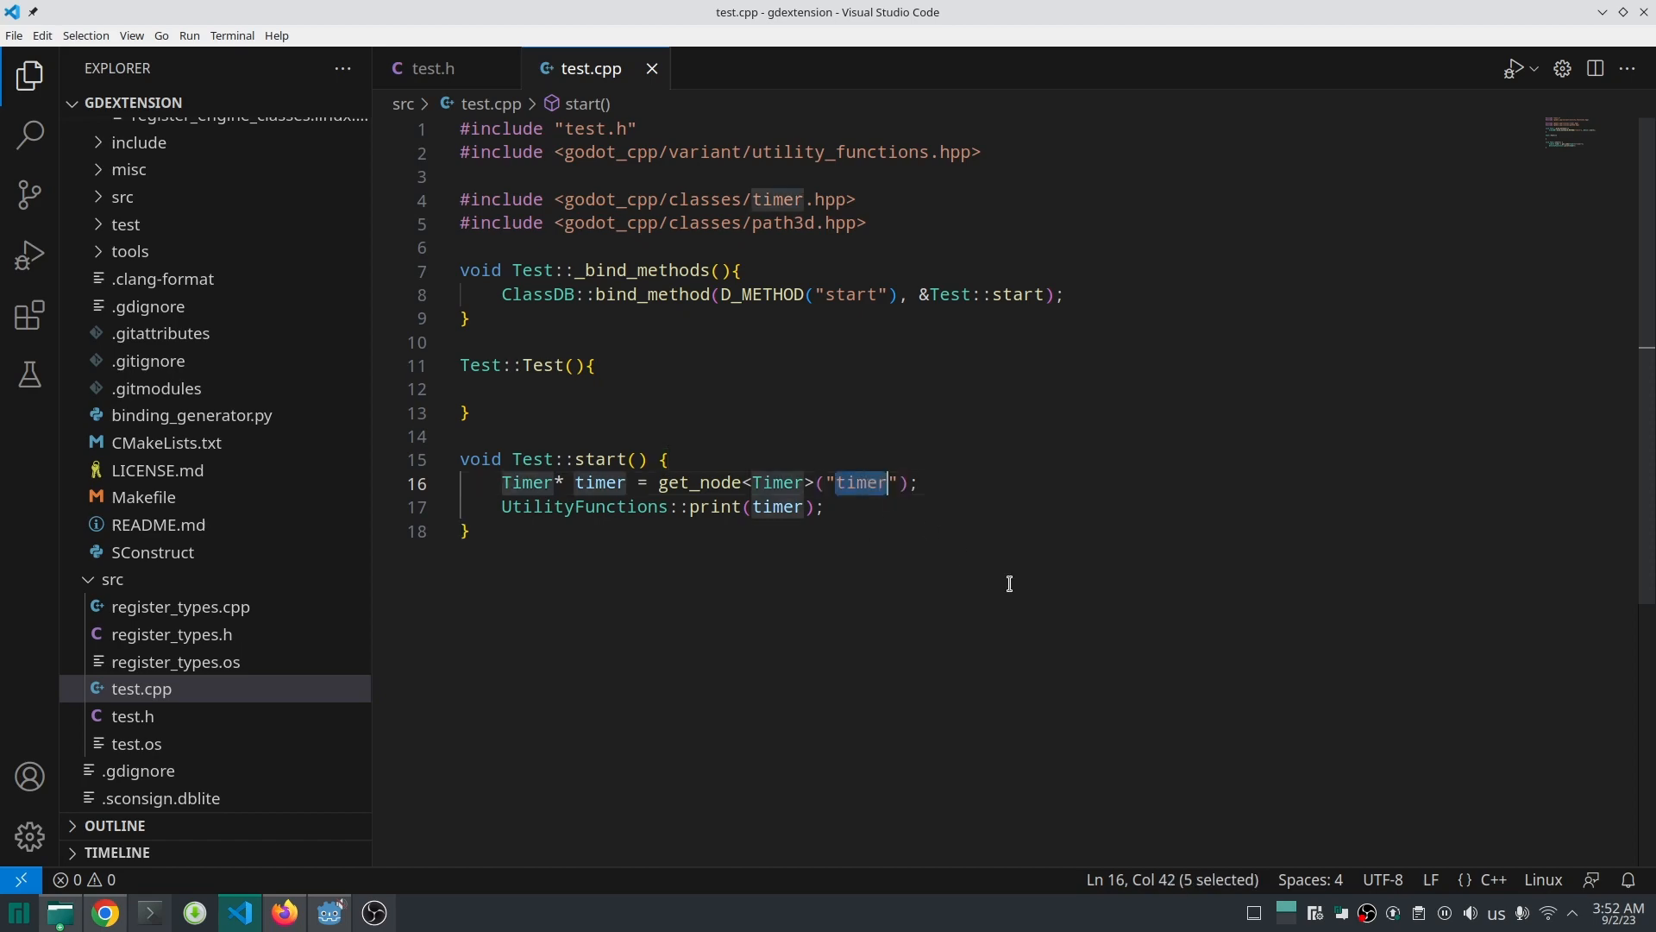
pyautogui.write('path')
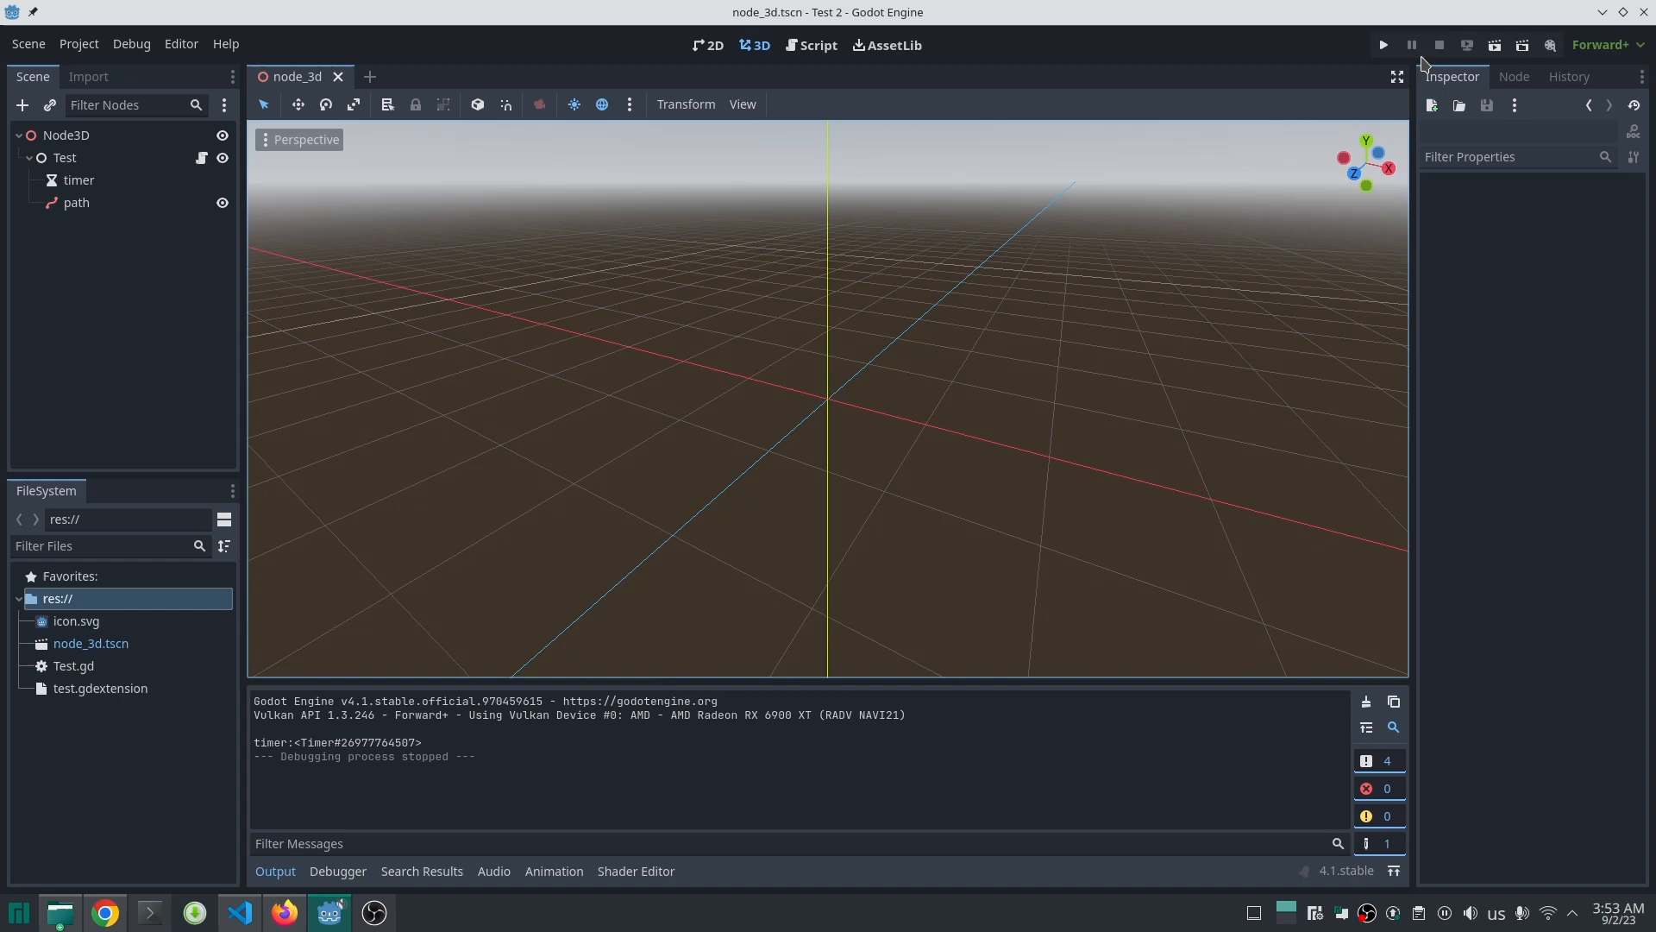
pyautogui.click(1382, 44)
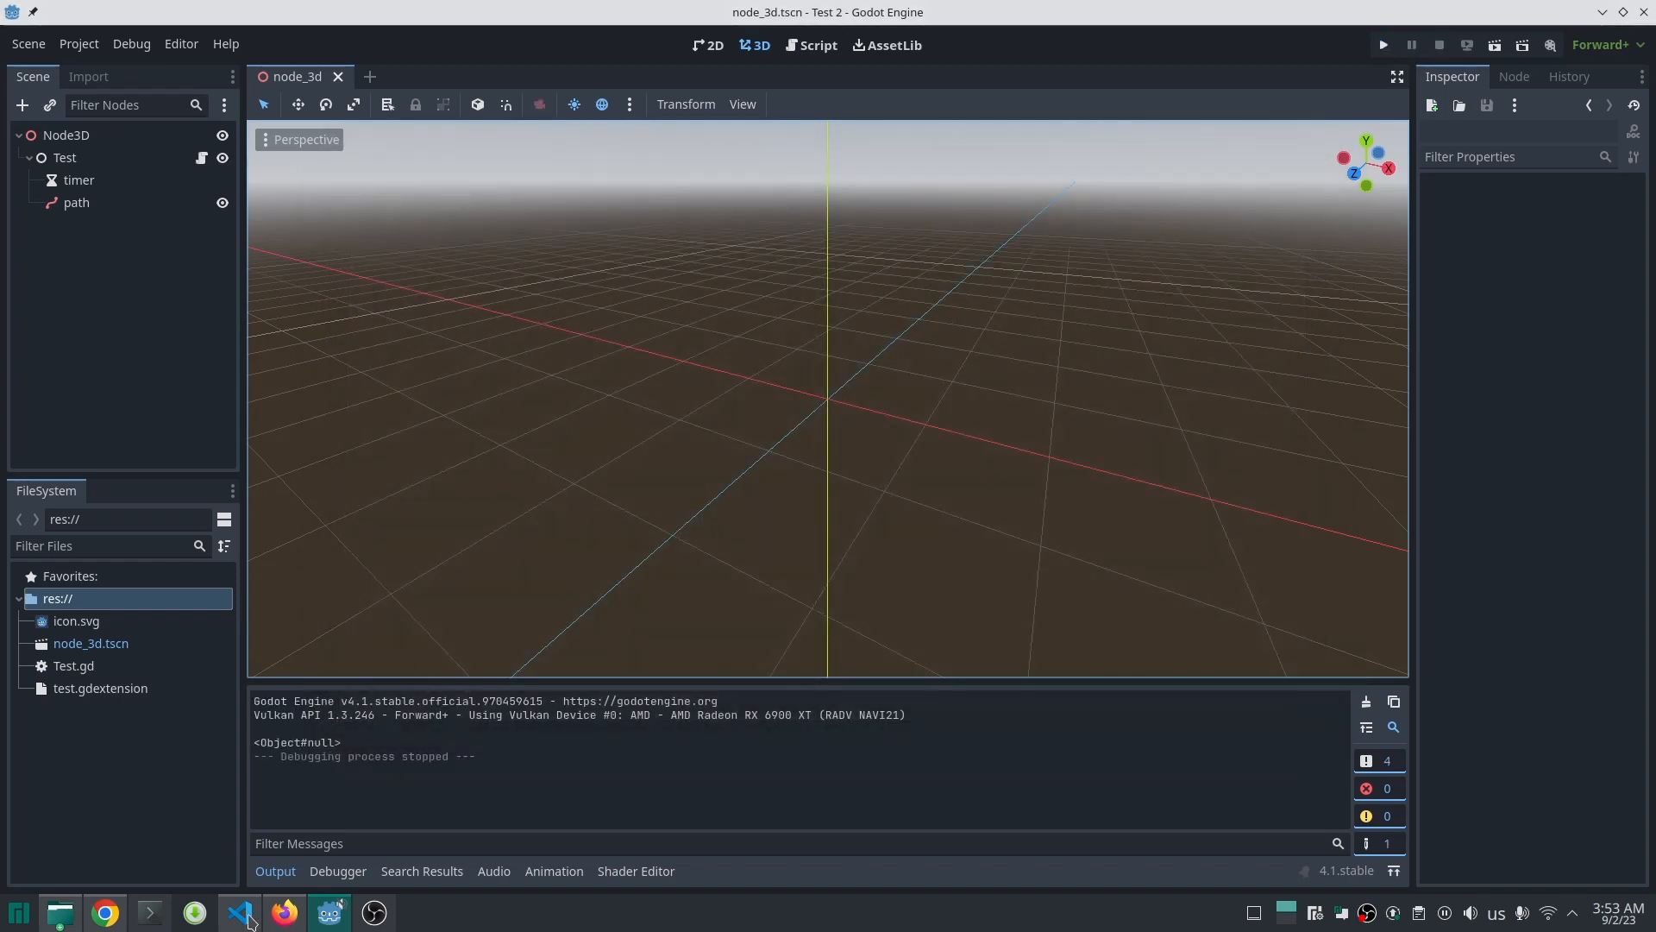
pyautogui.click(240, 912)
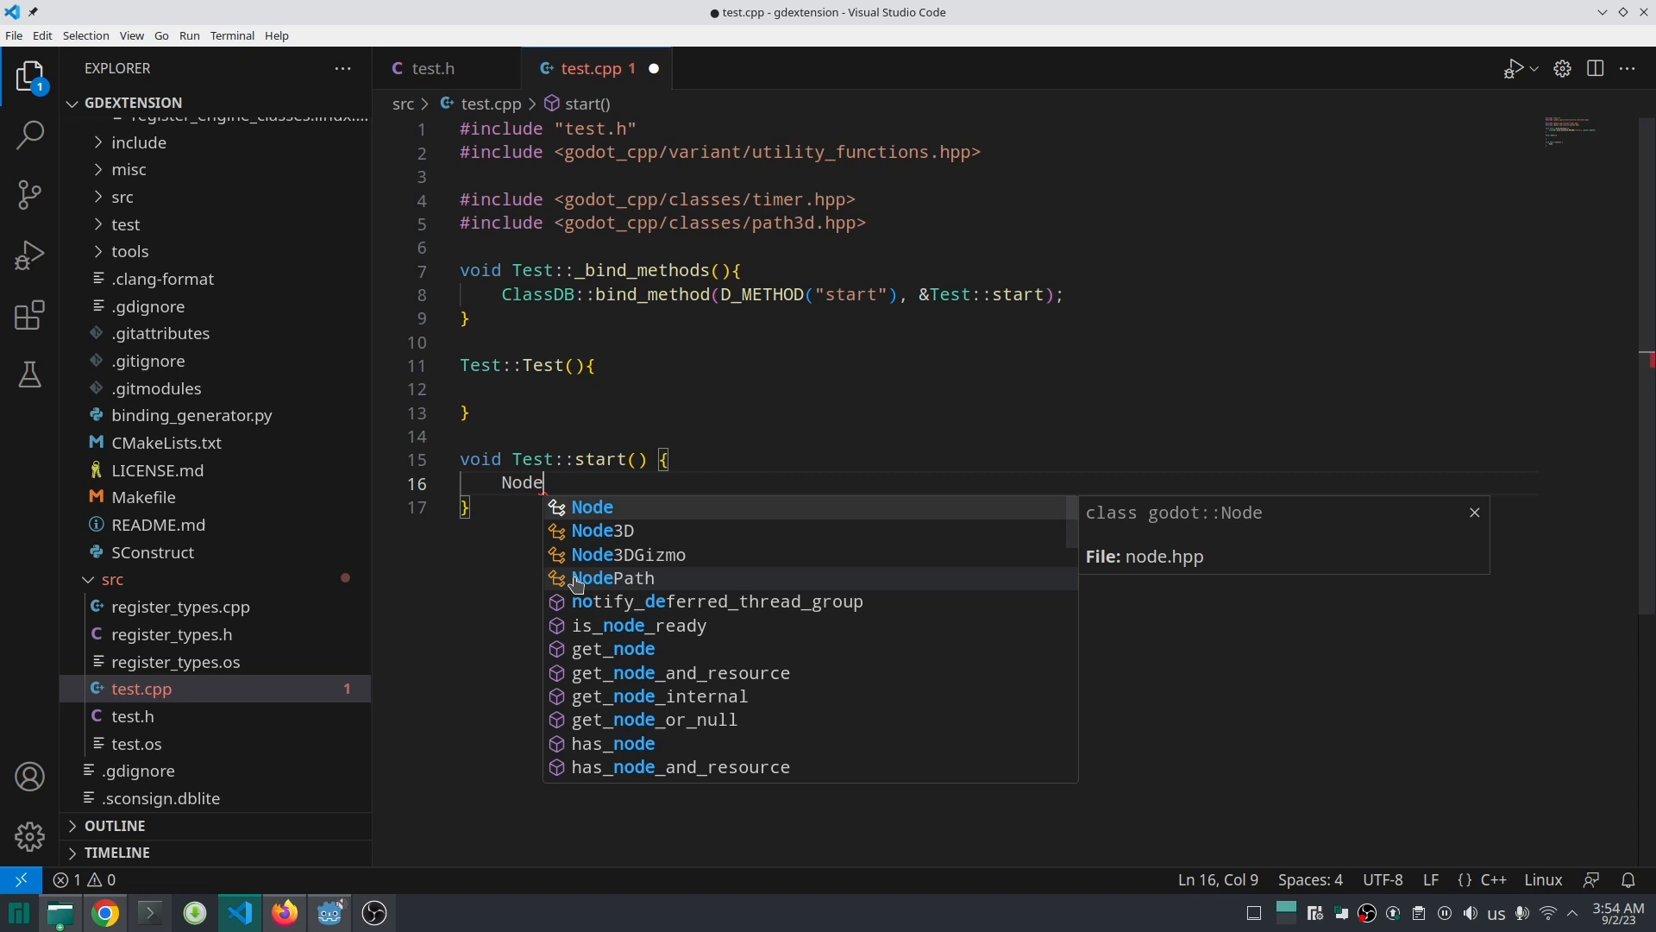
# Step: Declare n as get_child(0) in start() and save the file
pyautogui.write('* n =')
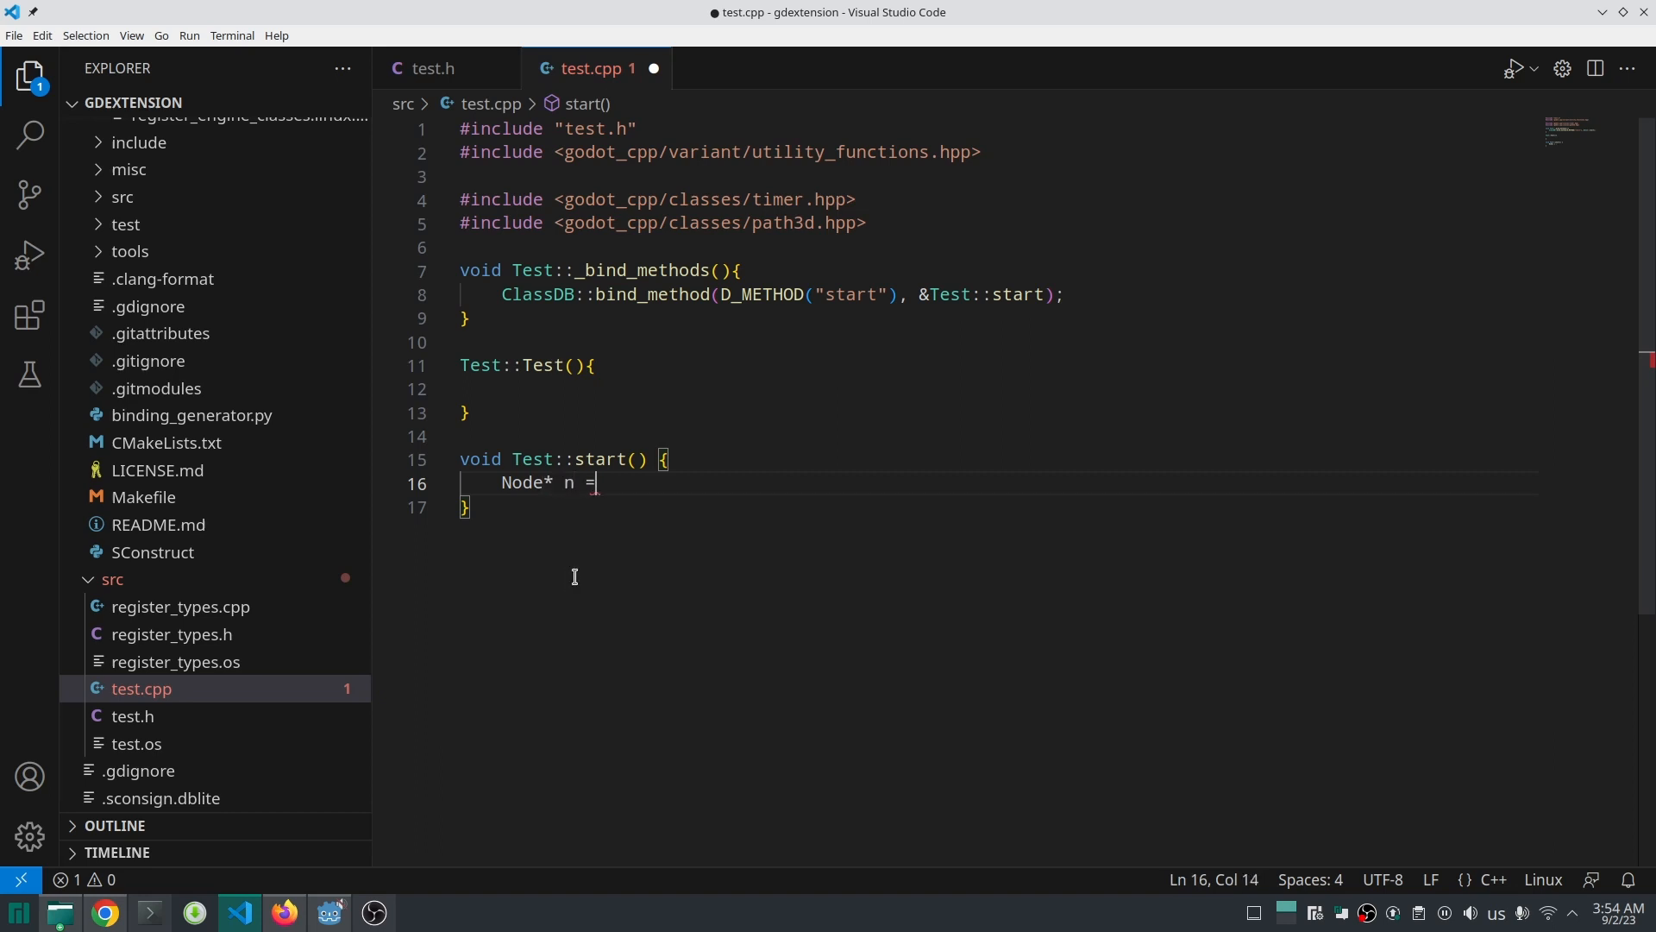
pyautogui.write('get_child(')
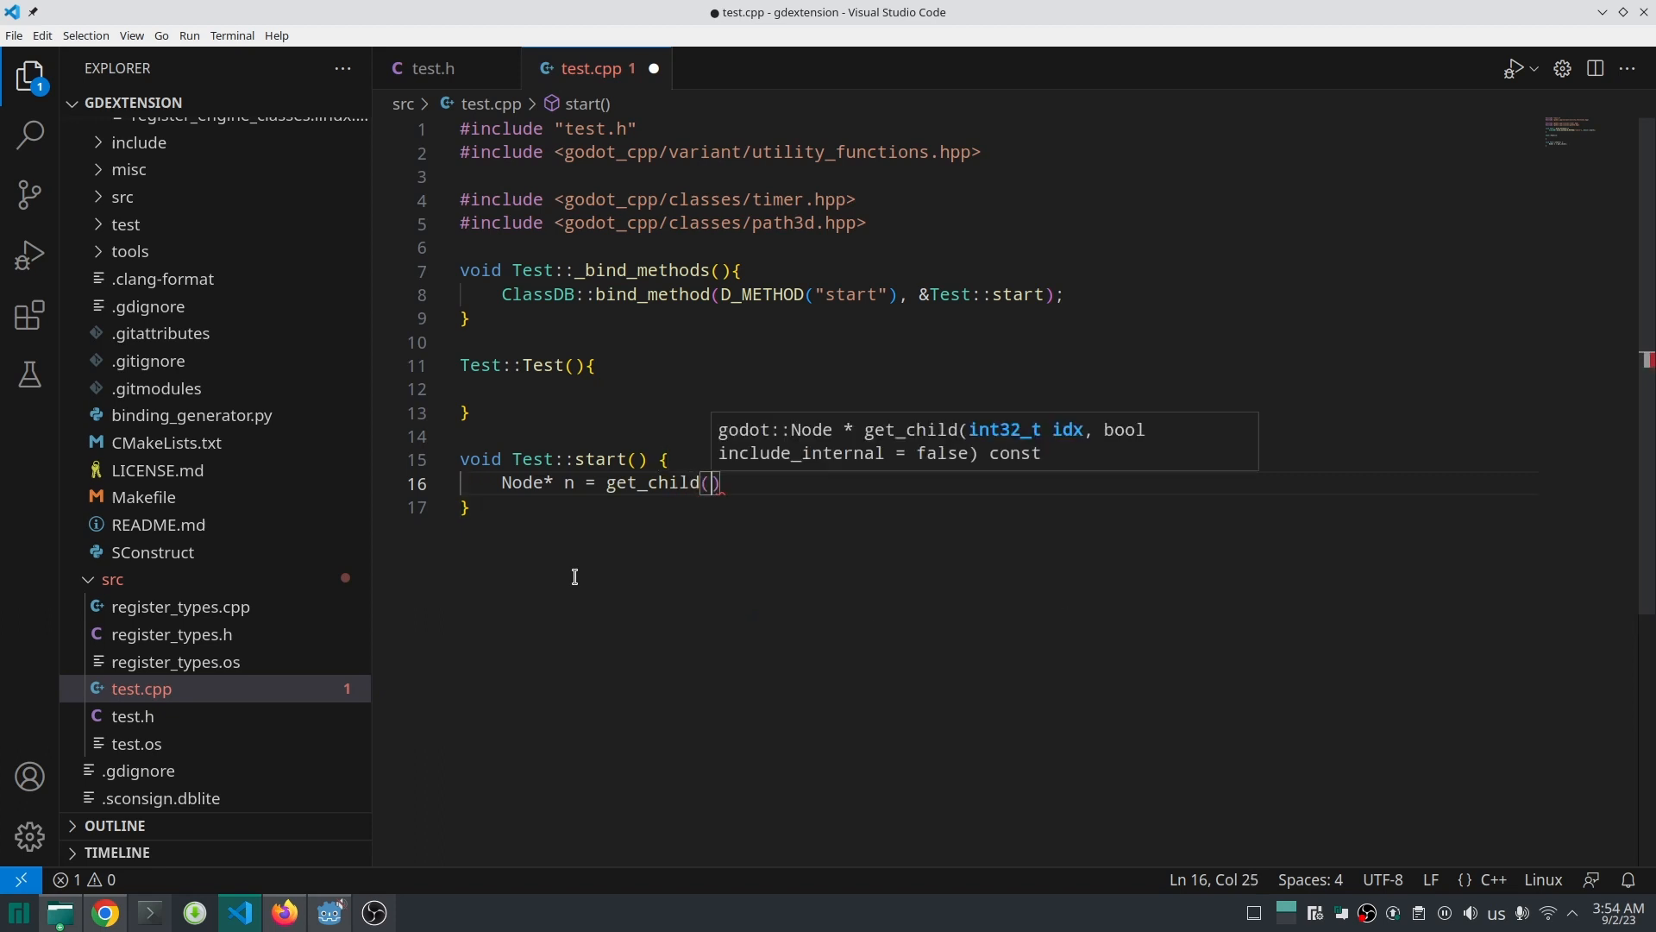
pyautogui.write('0;')
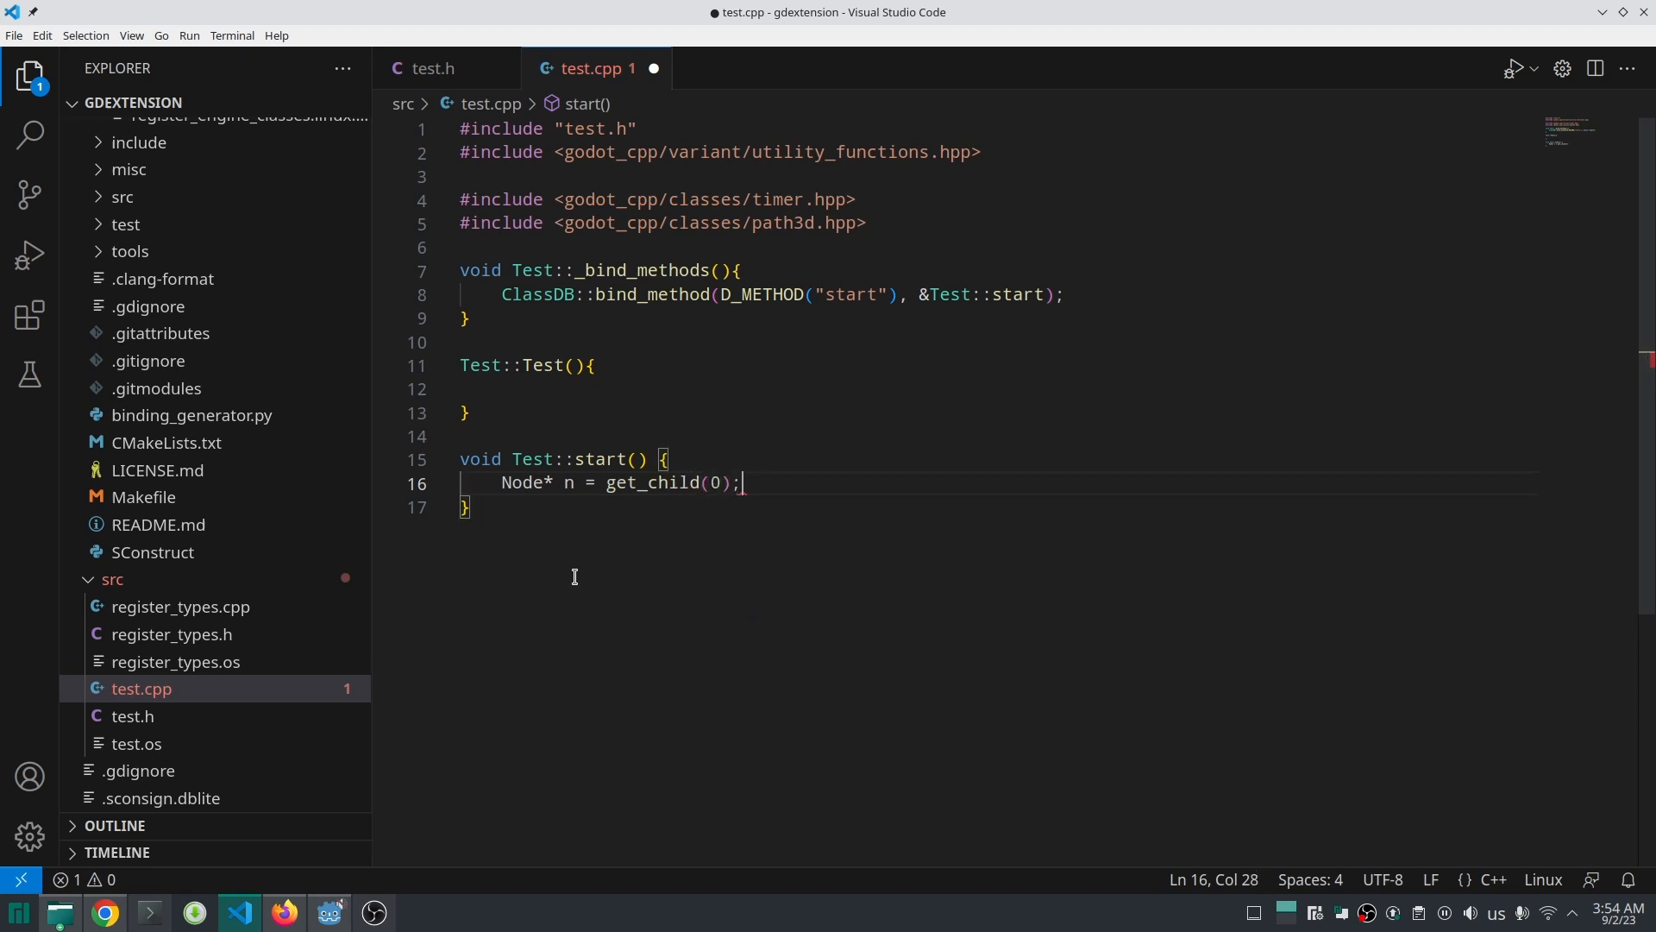
pyautogui.press('ctrl+s')
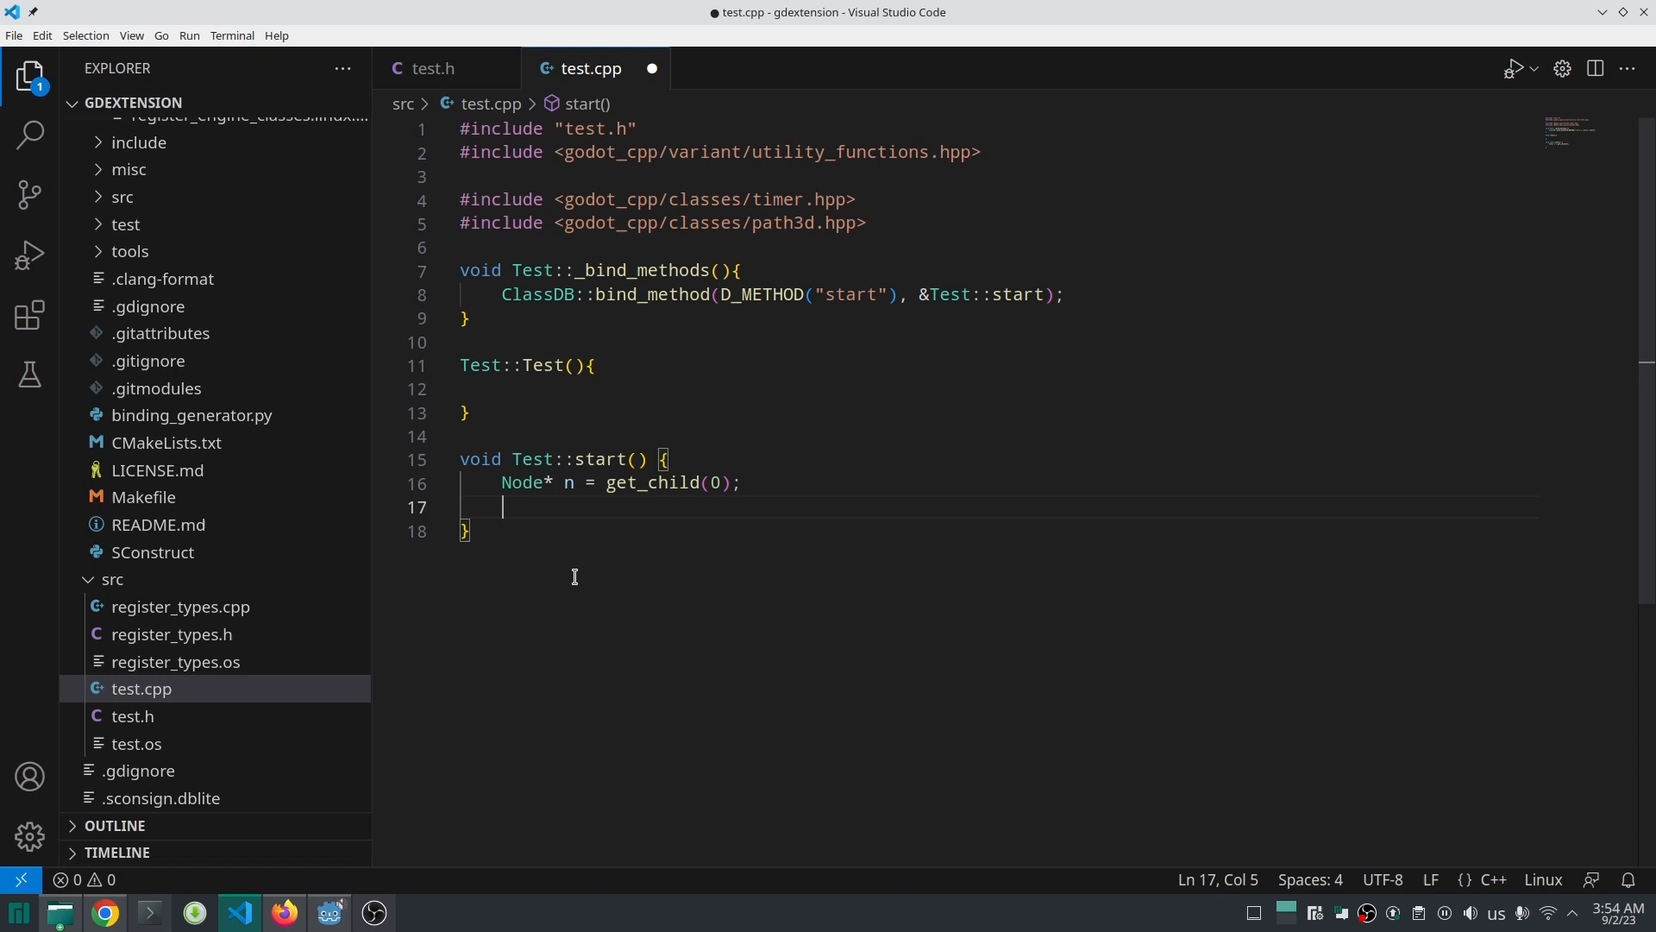
# Step: Add Timer* timer = Object::cast_to<Timer>(n); and print the timer
pyautogui.write('Timer')
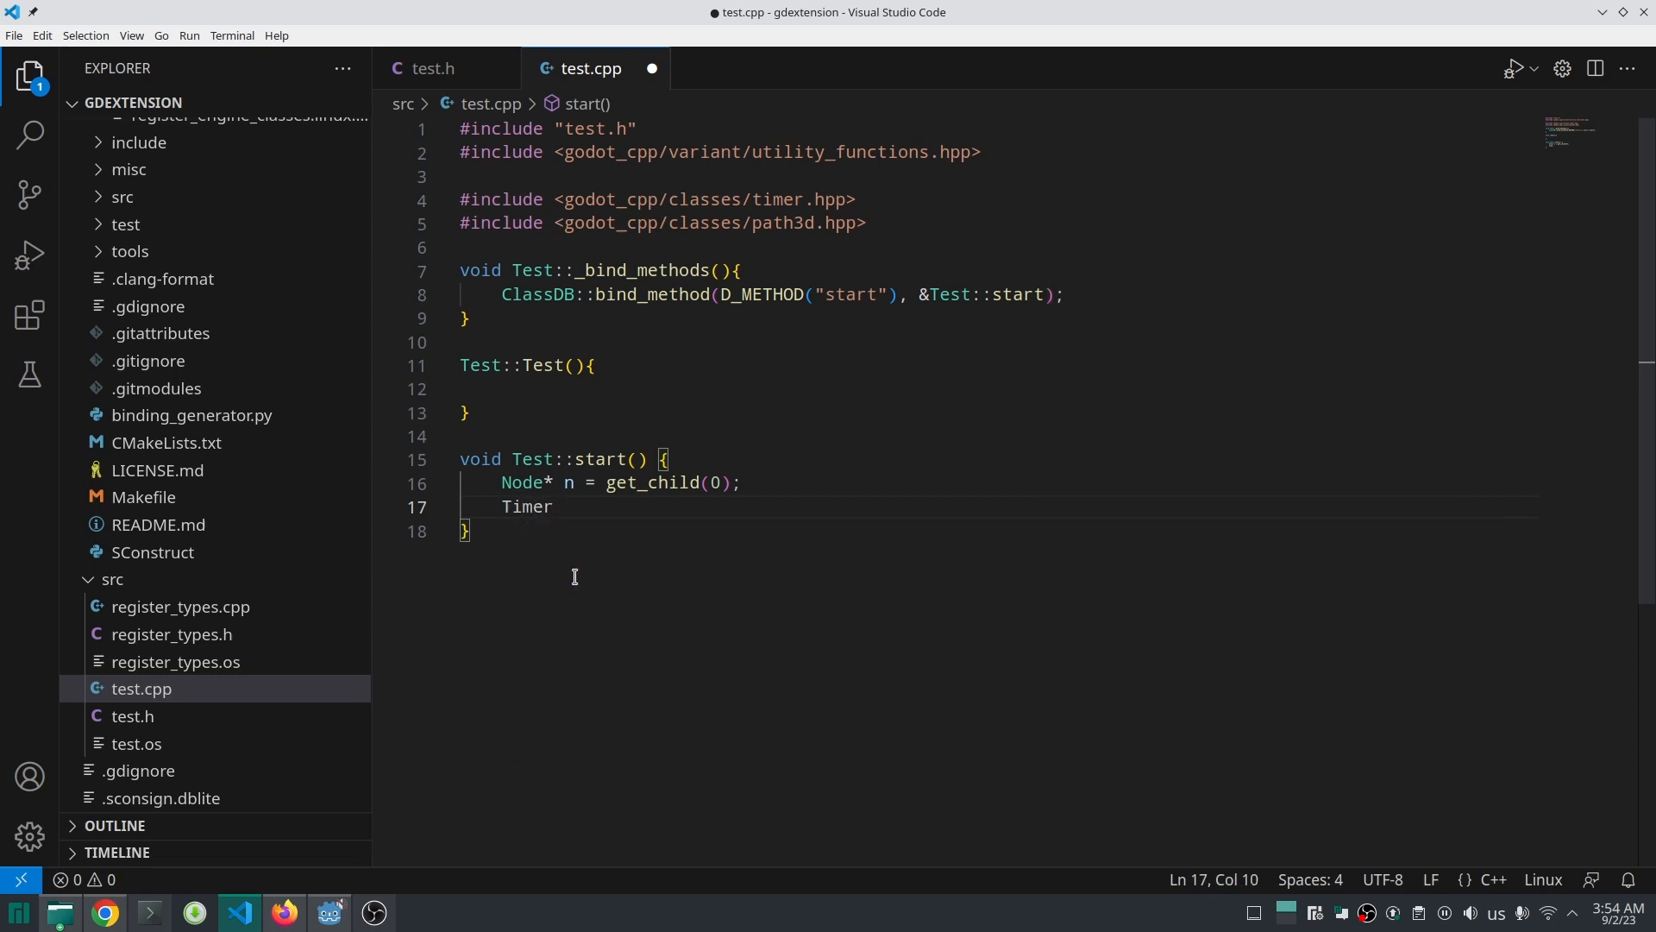
pyautogui.write('*')
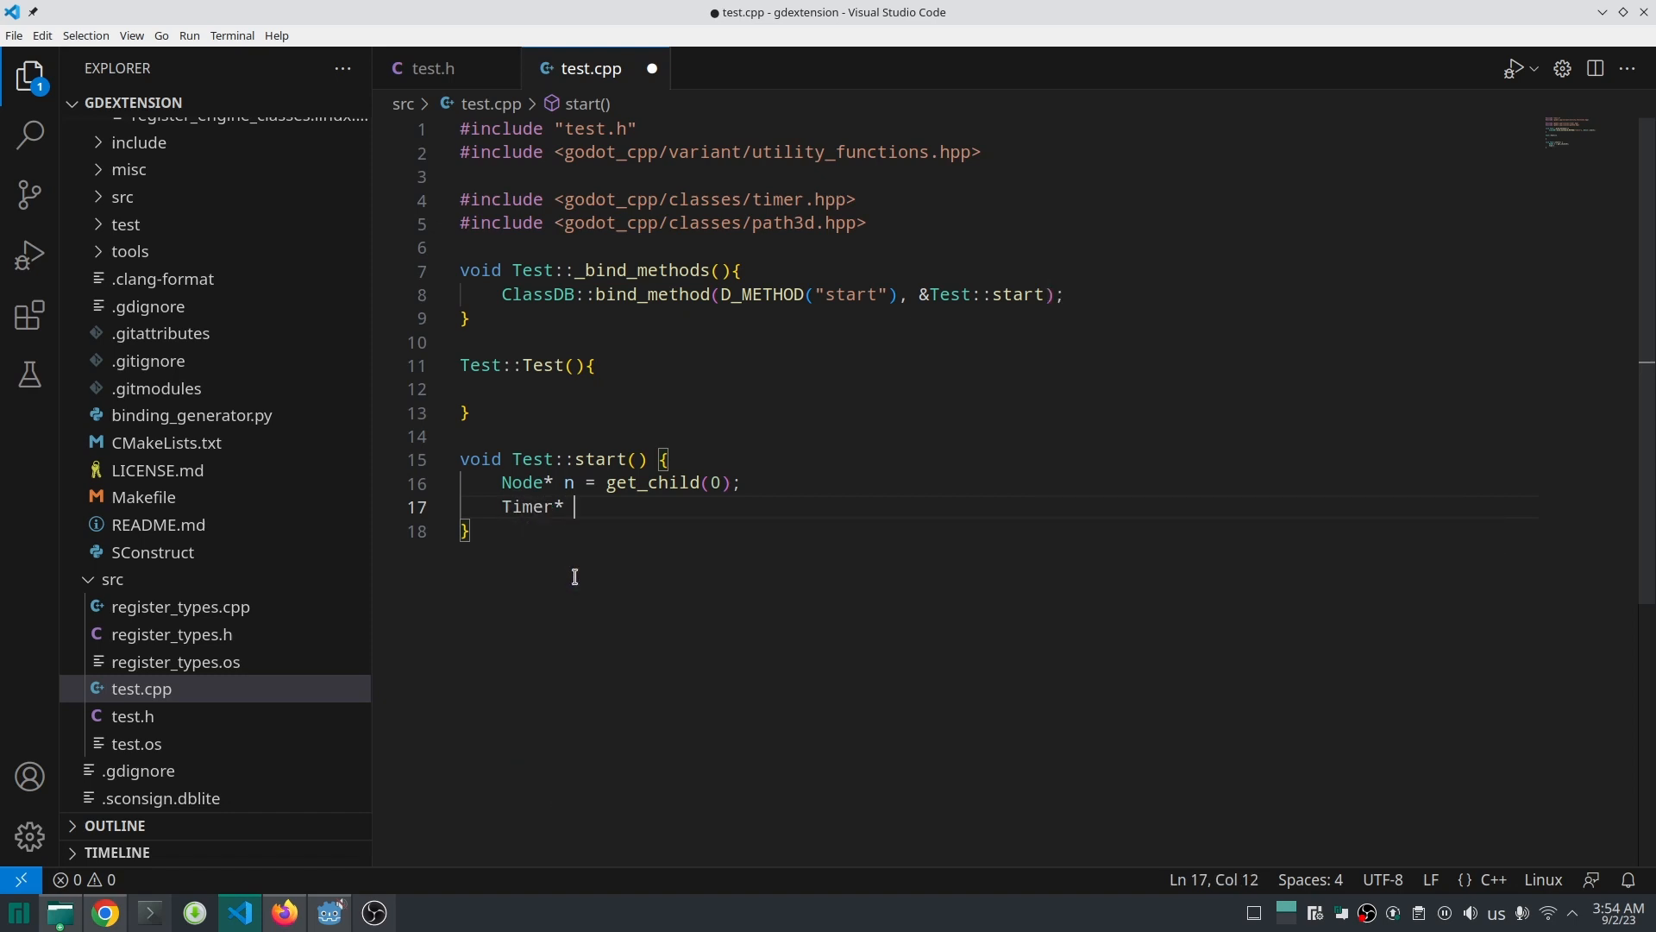
pyautogui.write('timer =')
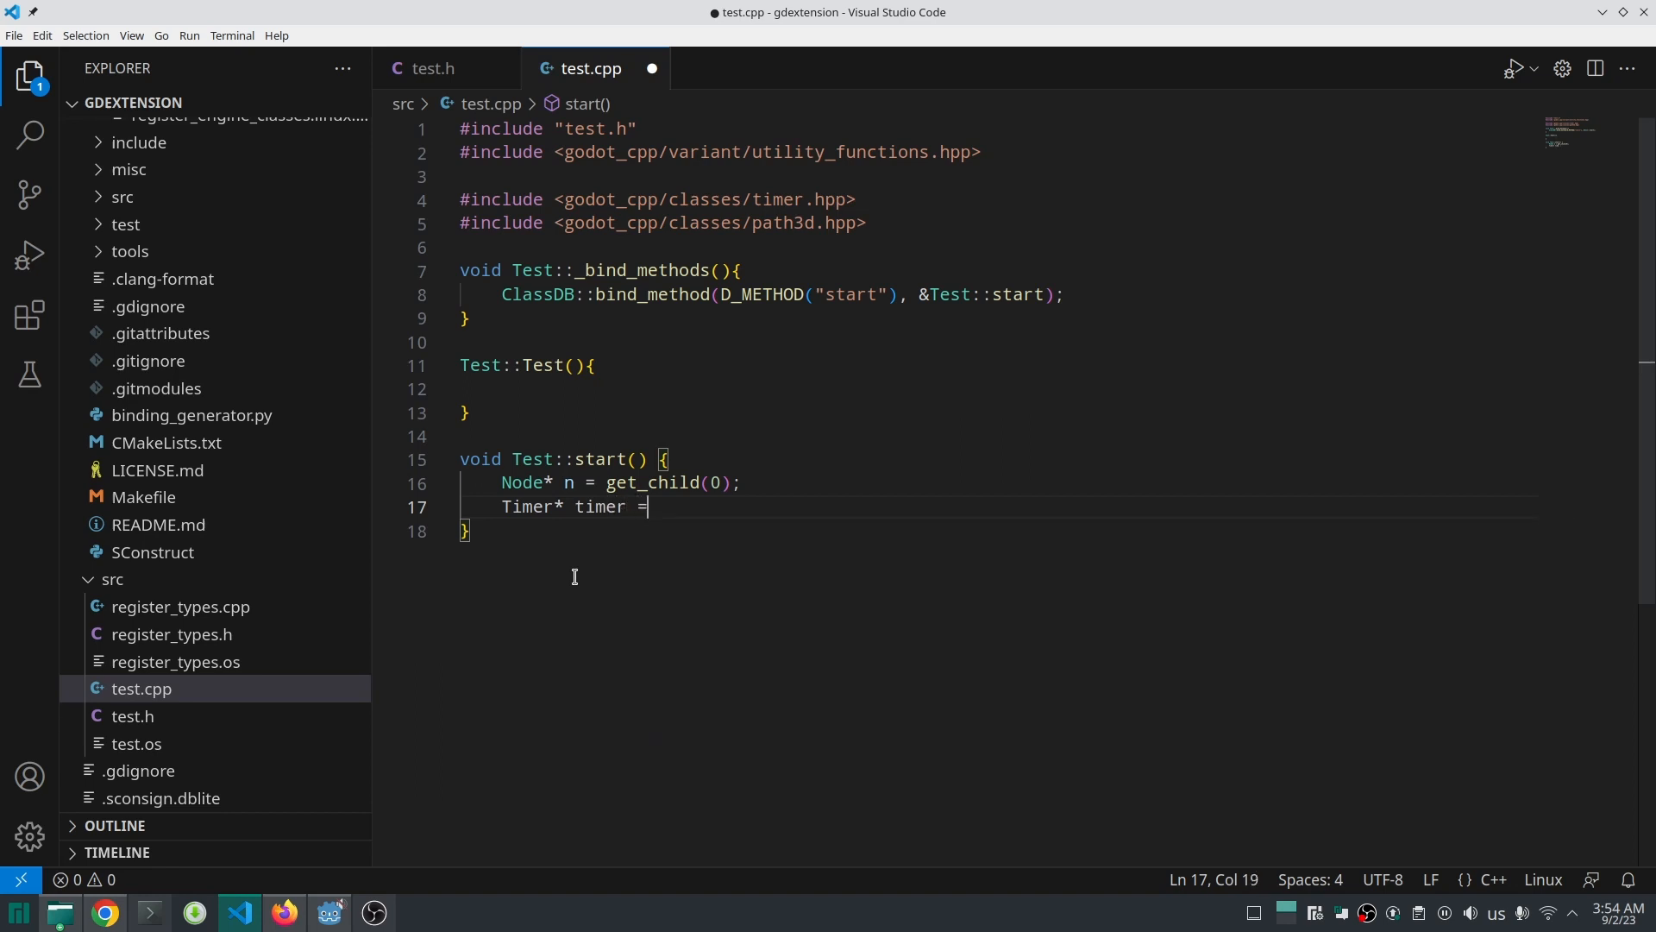
pyautogui.write('get')
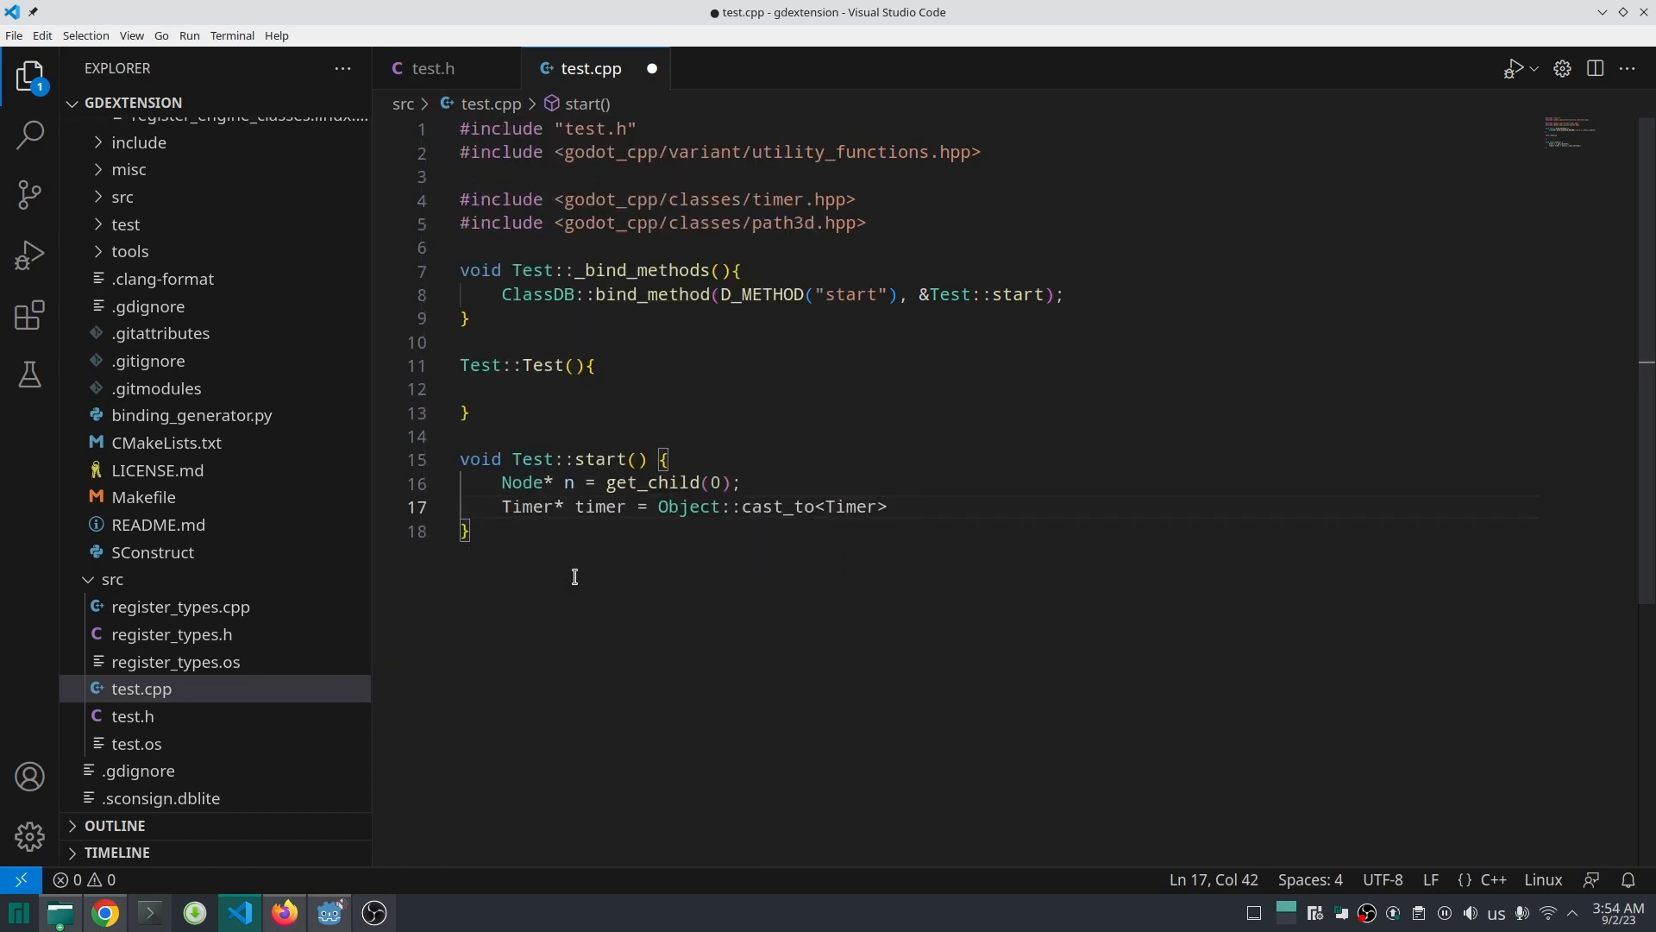
pyautogui.write('(n);')
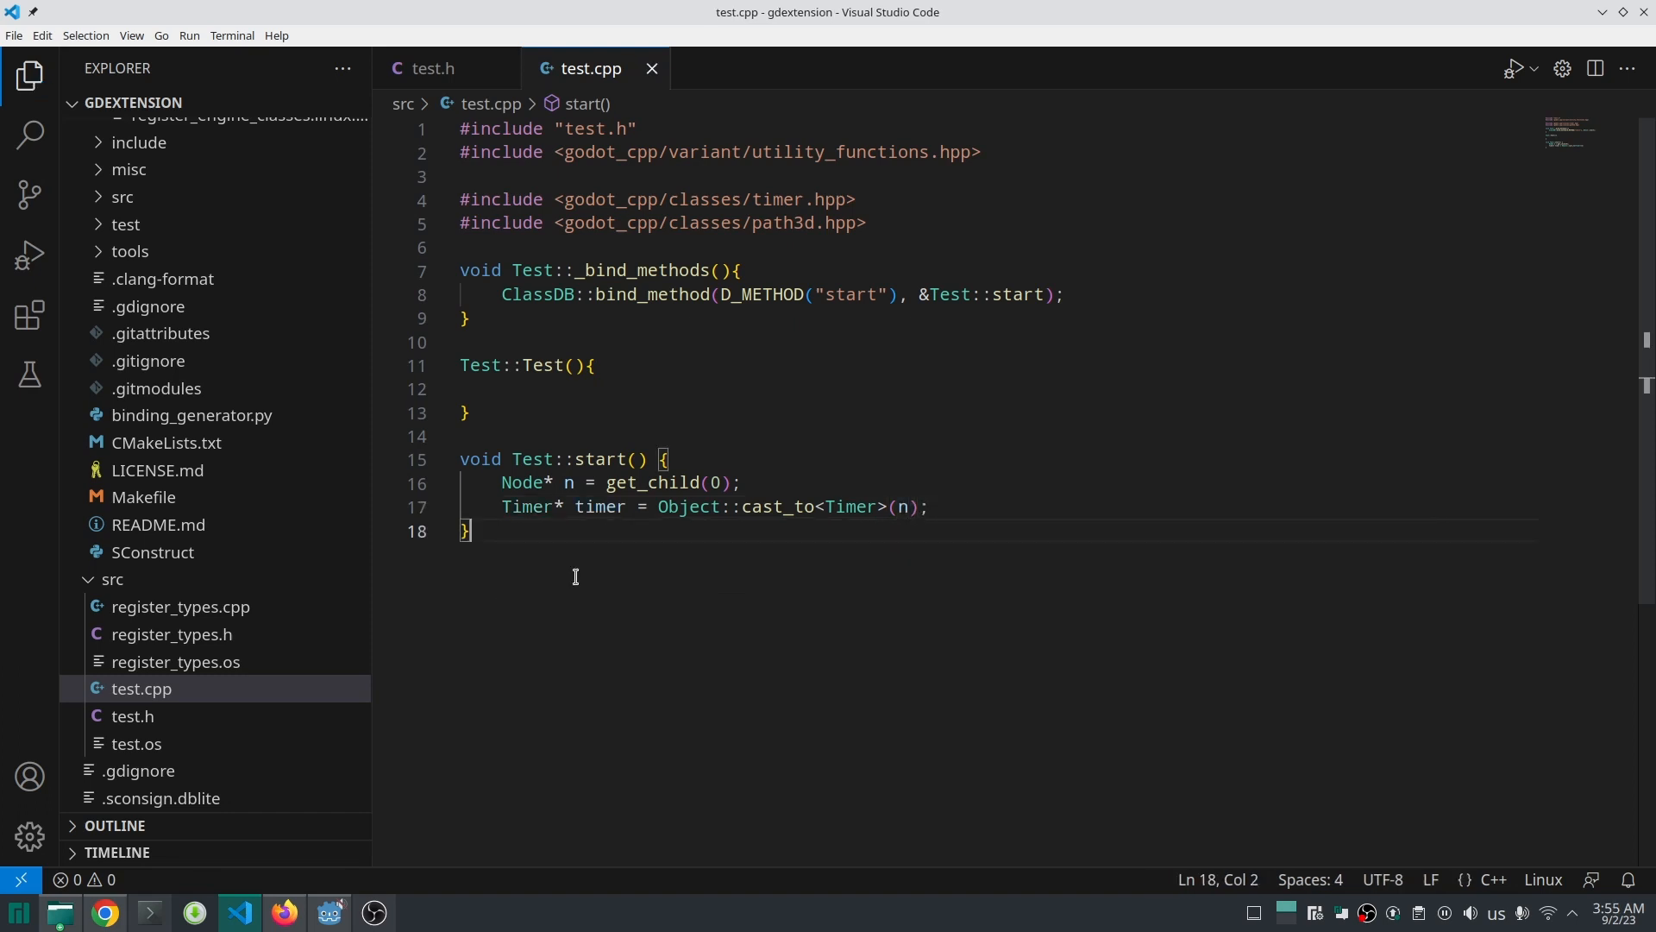
pyautogui.write('UtilityFunctions::print(timer);')
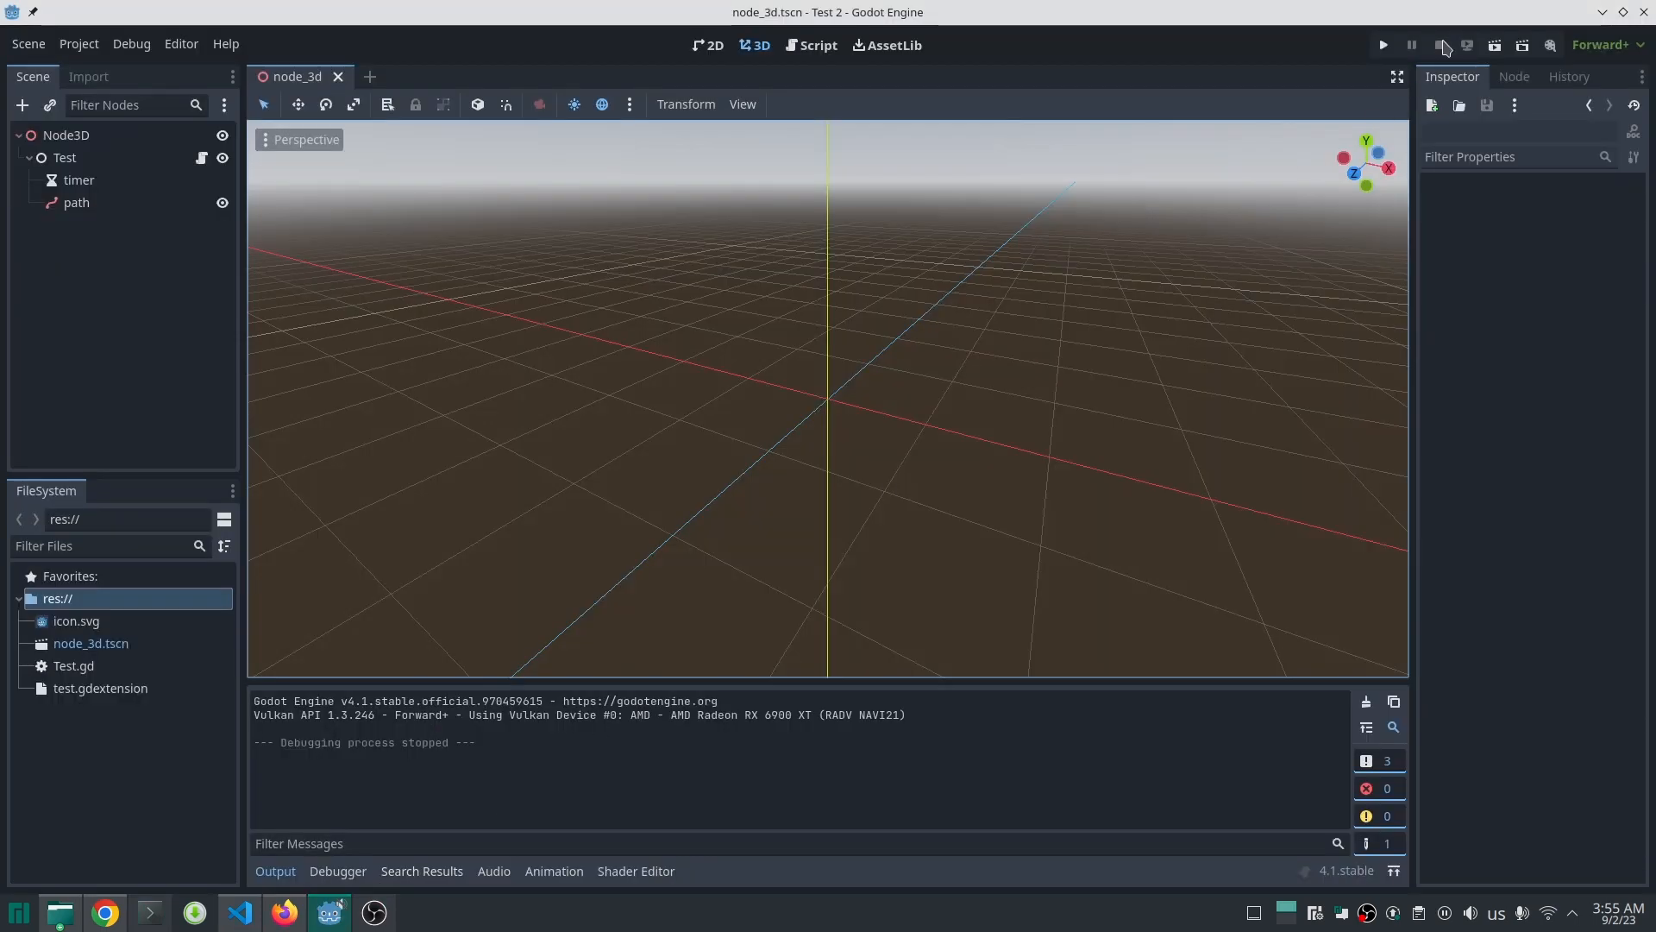
# Step: Run the current scene in Godot to test the Timer cast
pyautogui.click(1383, 44)
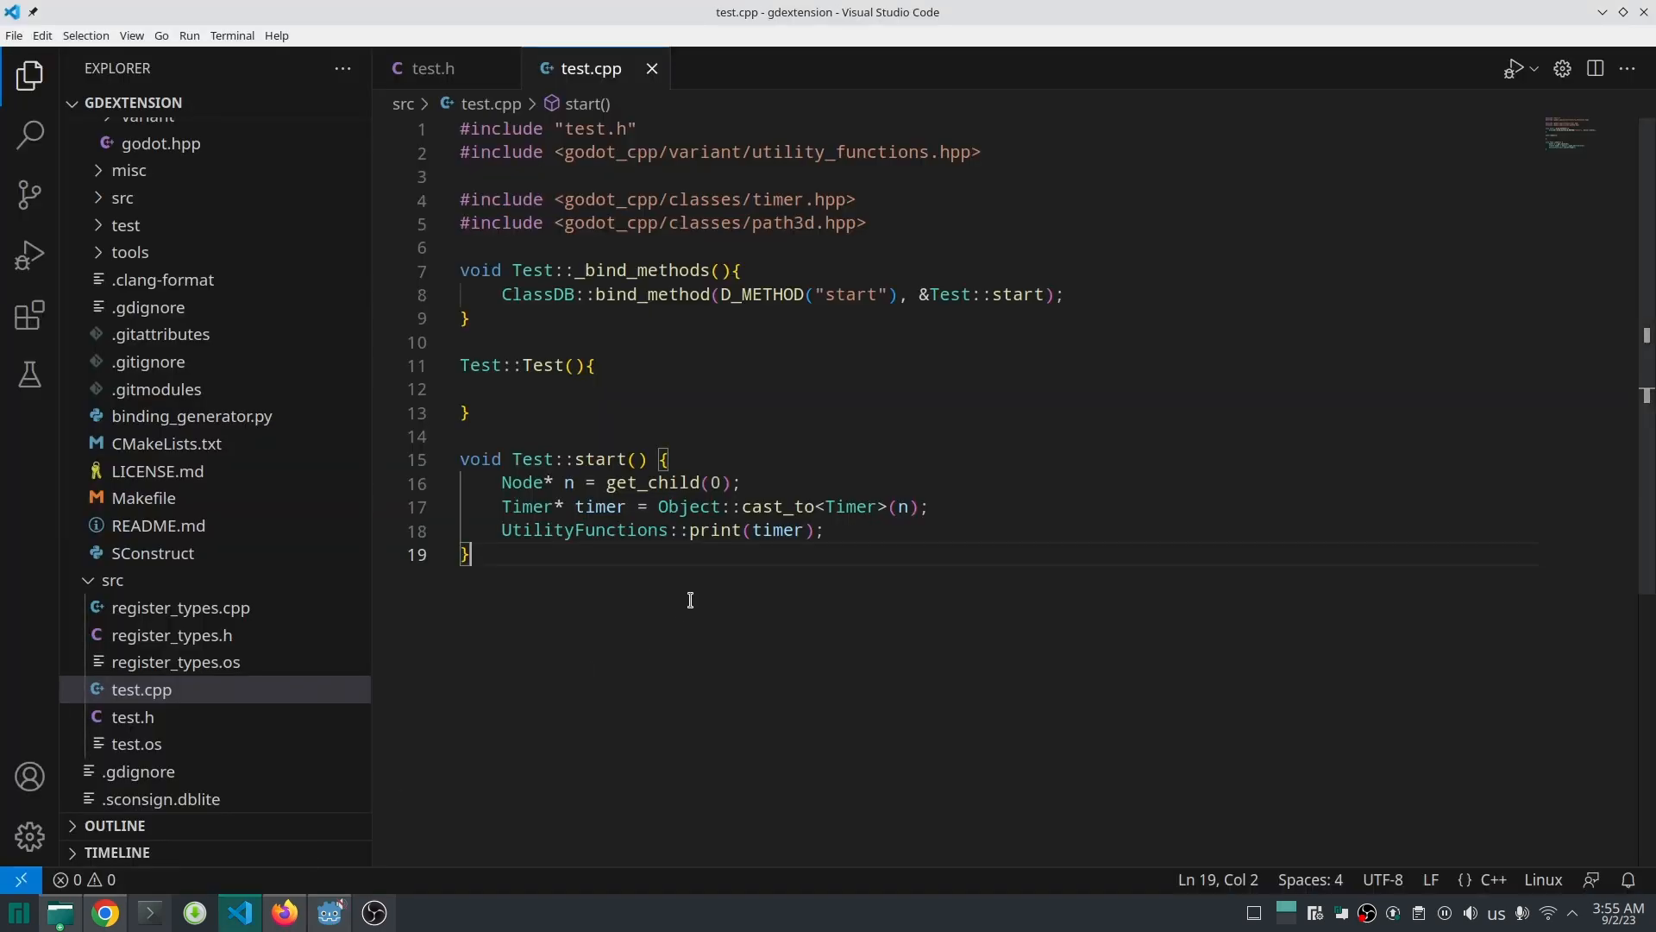
pyautogui.moveTo(828, 582)
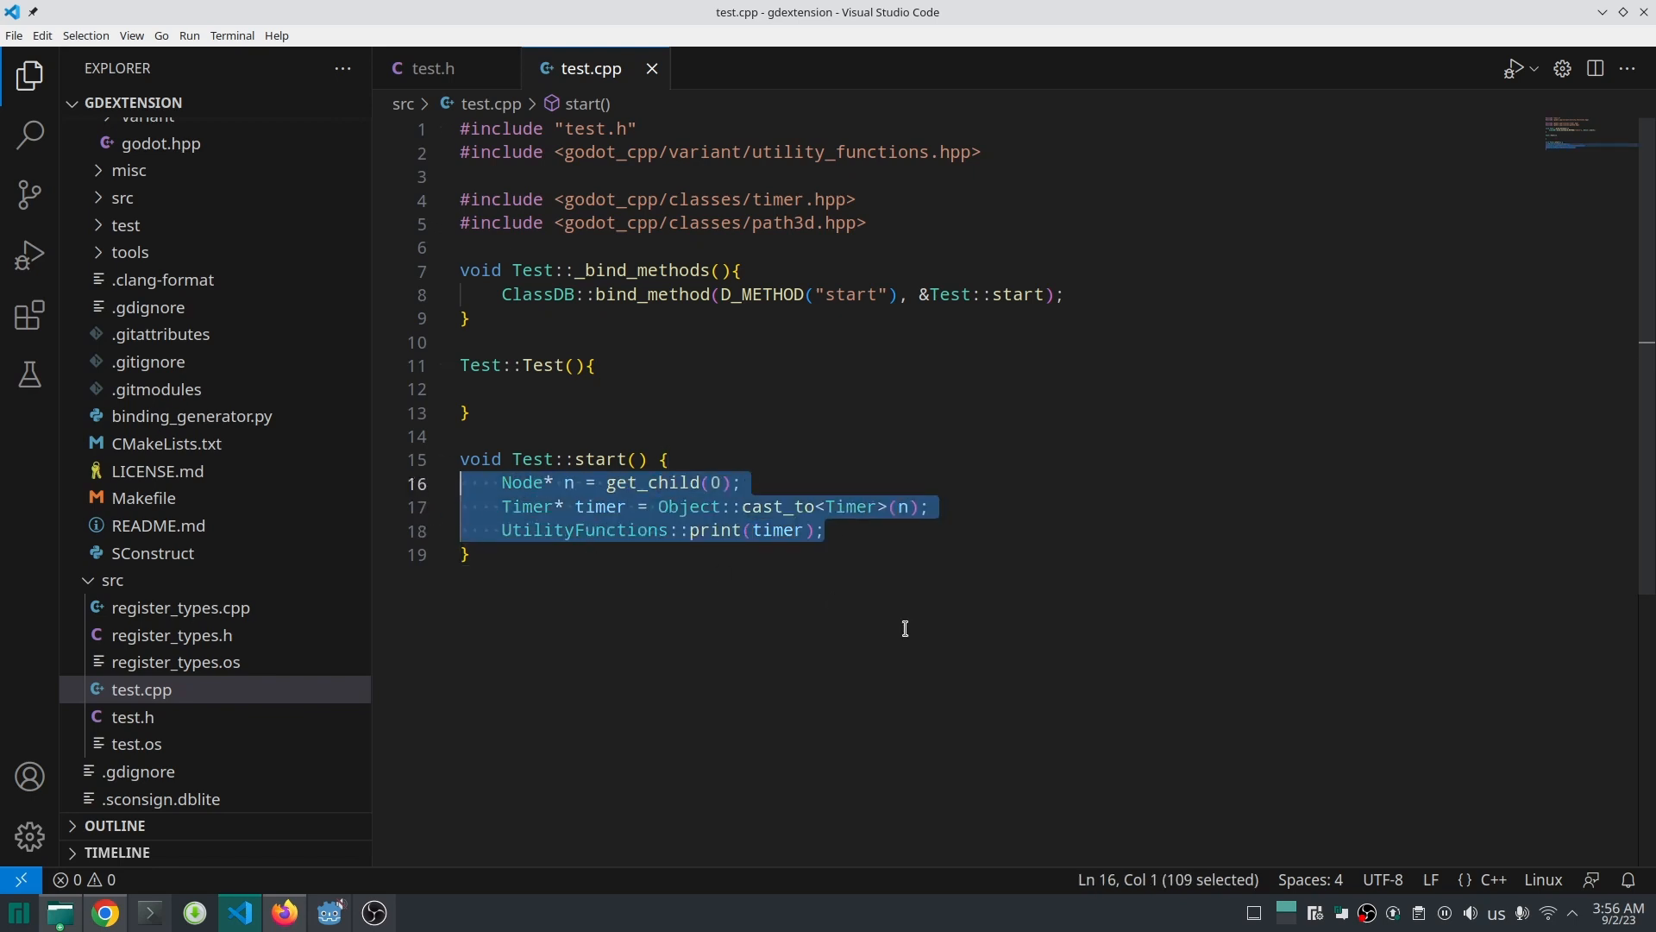
# Step: Delete the get_child, cast and print lines inside start()
pyautogui.press('Delete')
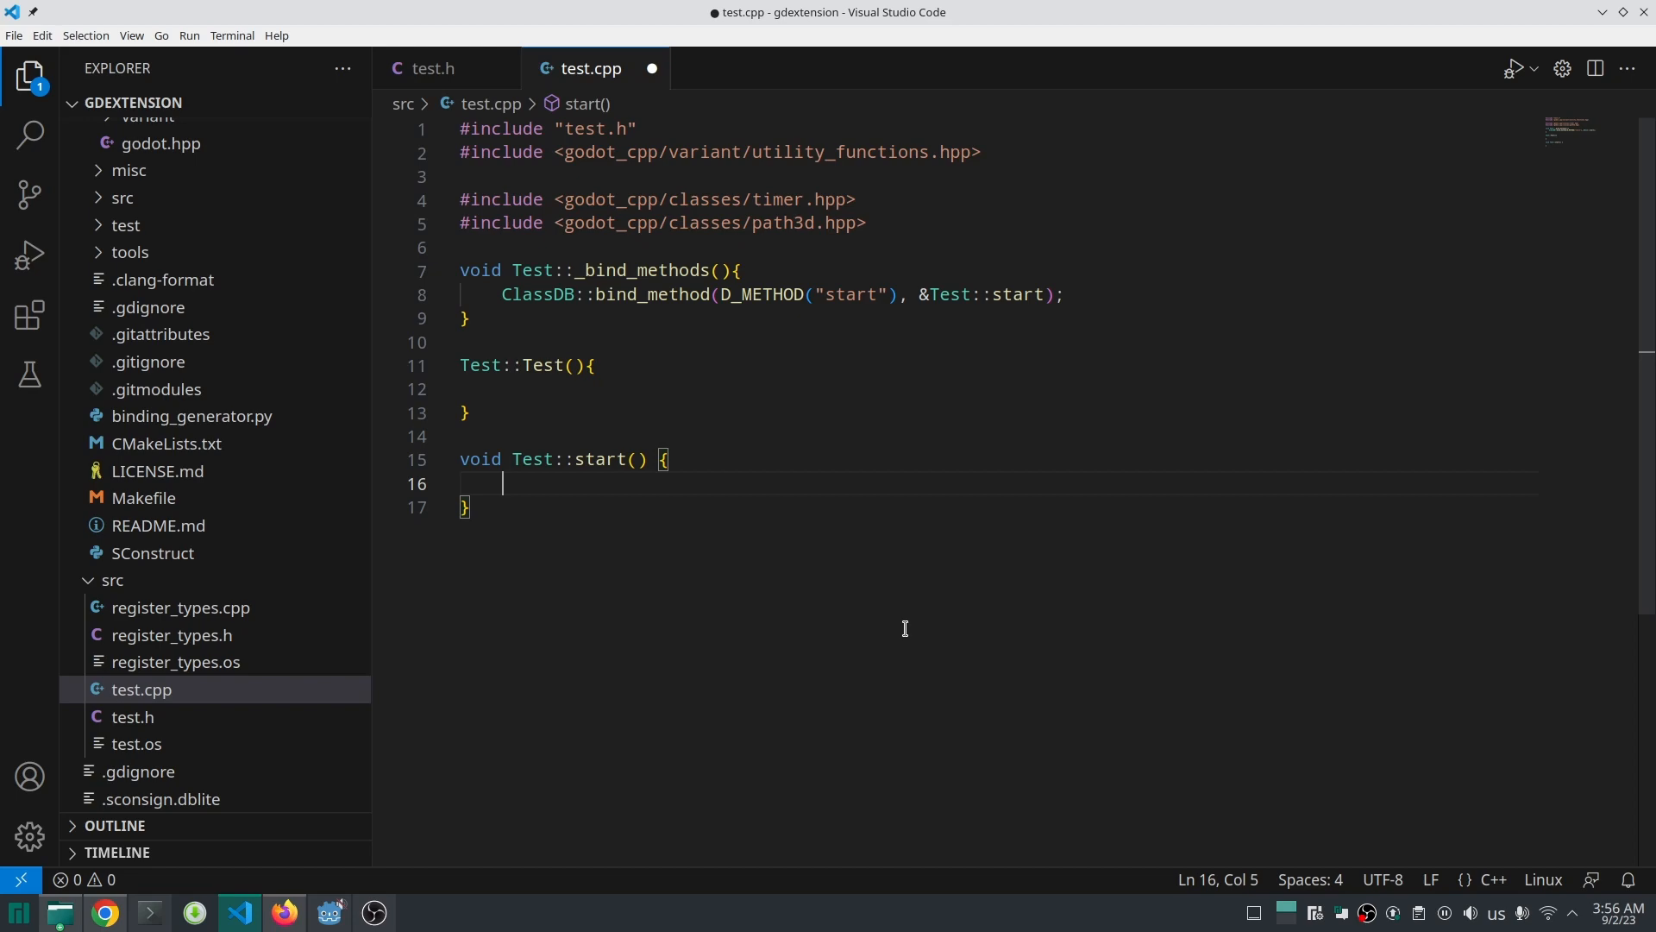
# Step: Store get_children() in a TypedArray<Node> named children
pyautogui.write('TypedArray')
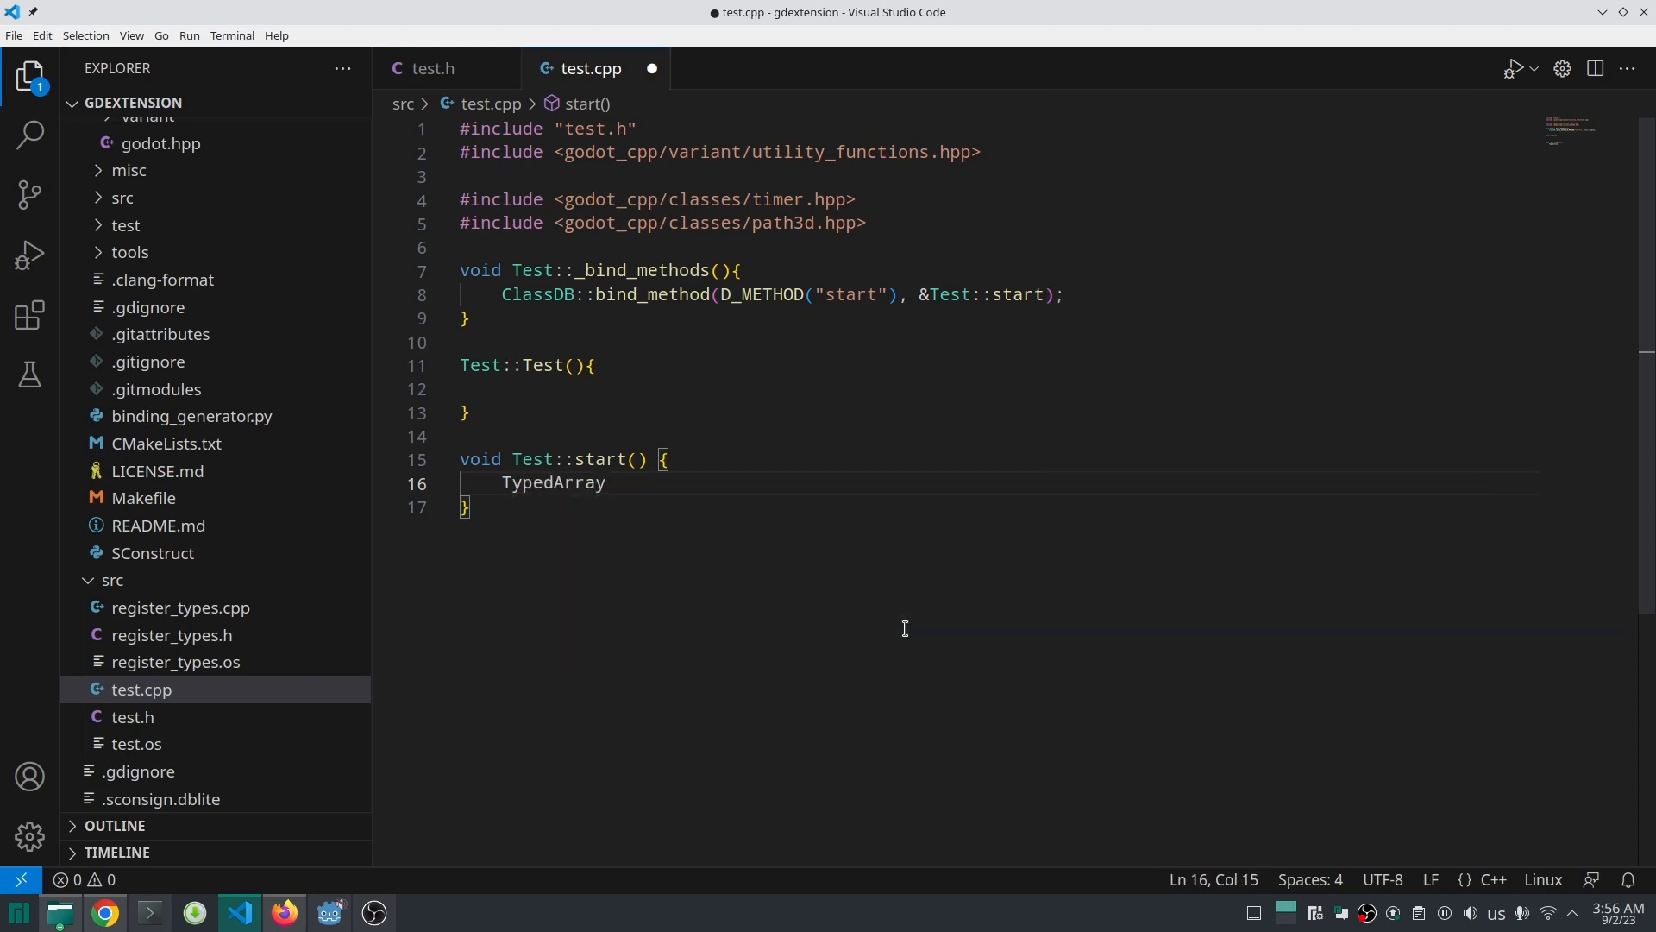
pyautogui.write('<Node>')
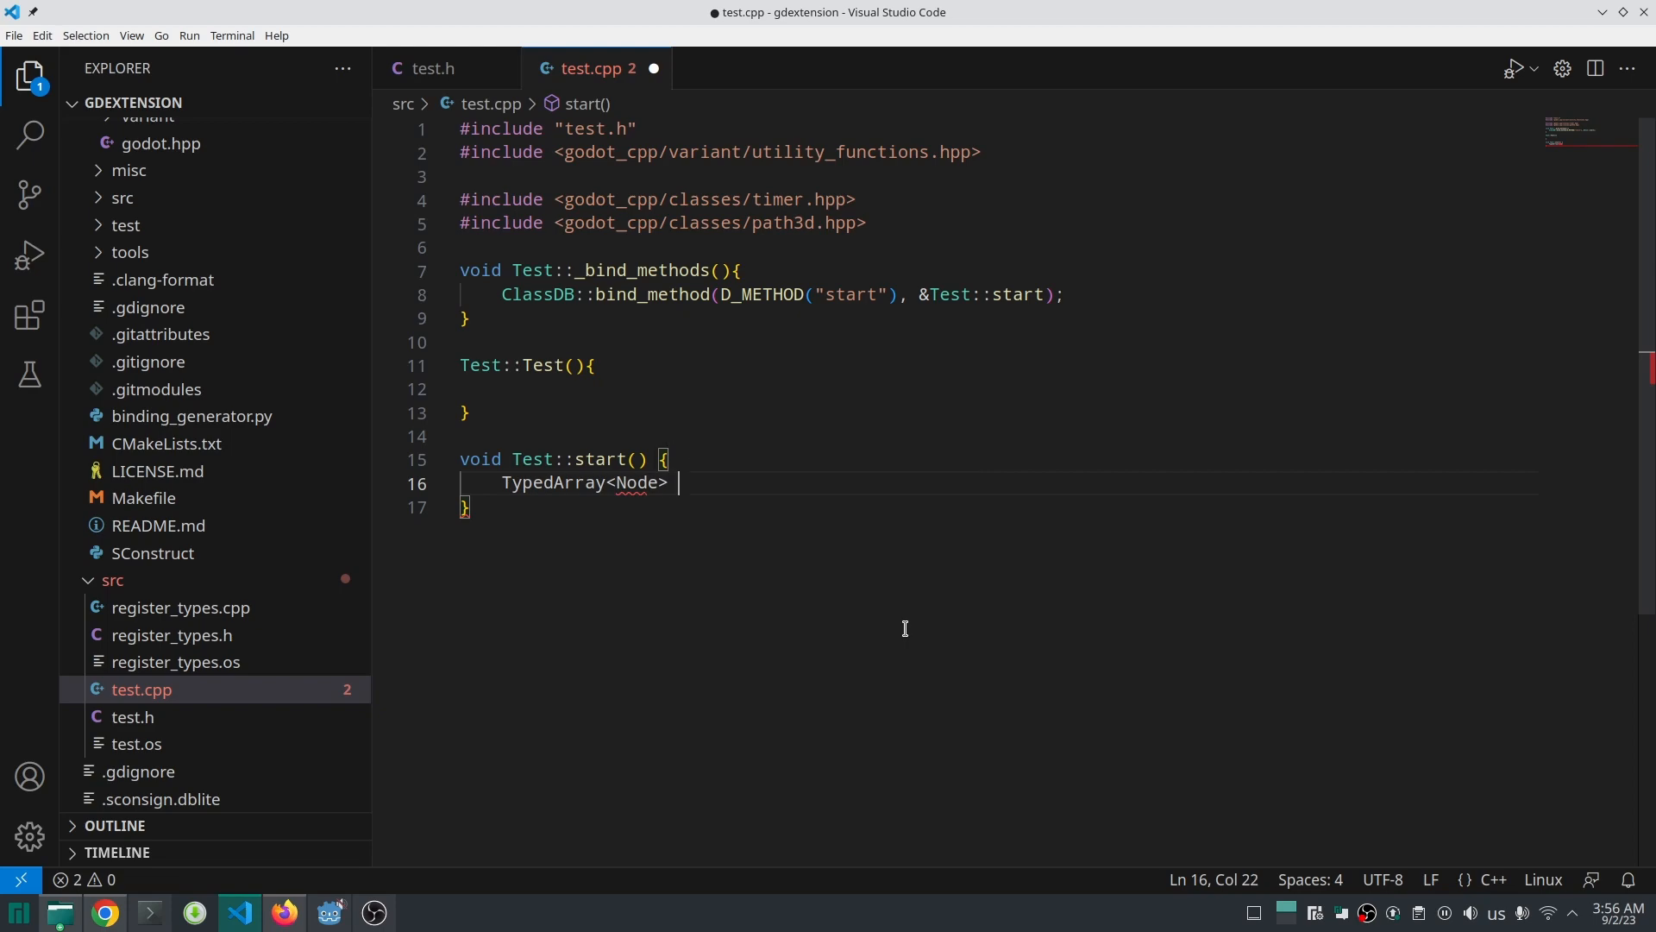
pyautogui.write('childre')
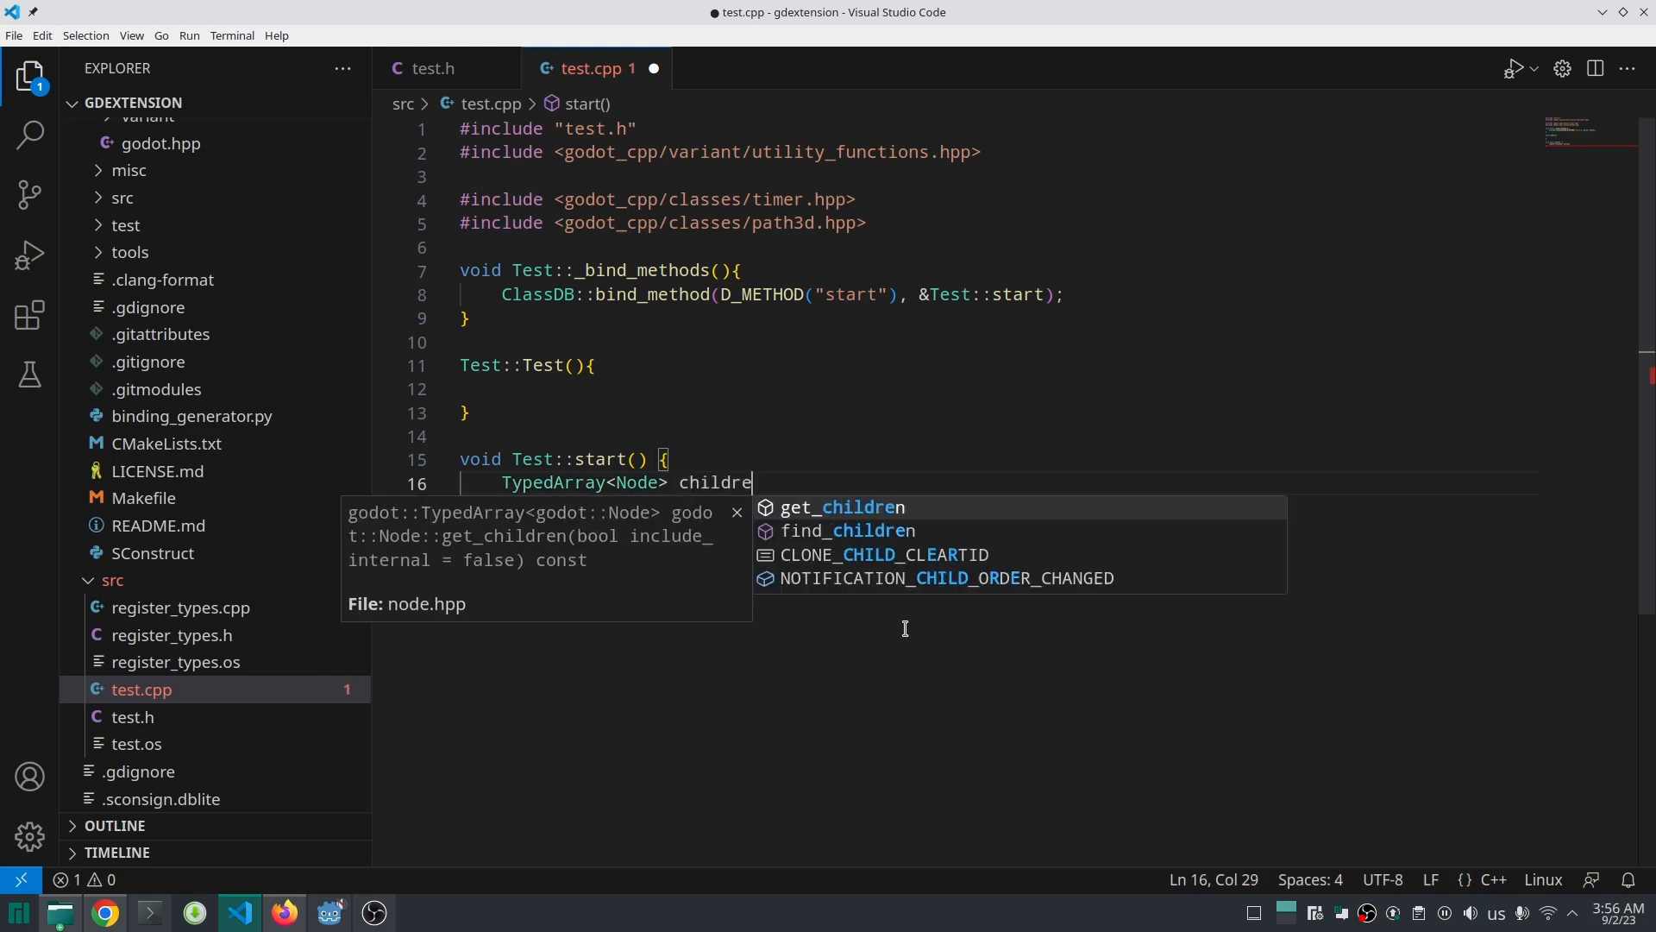
pyautogui.write('= get_children')
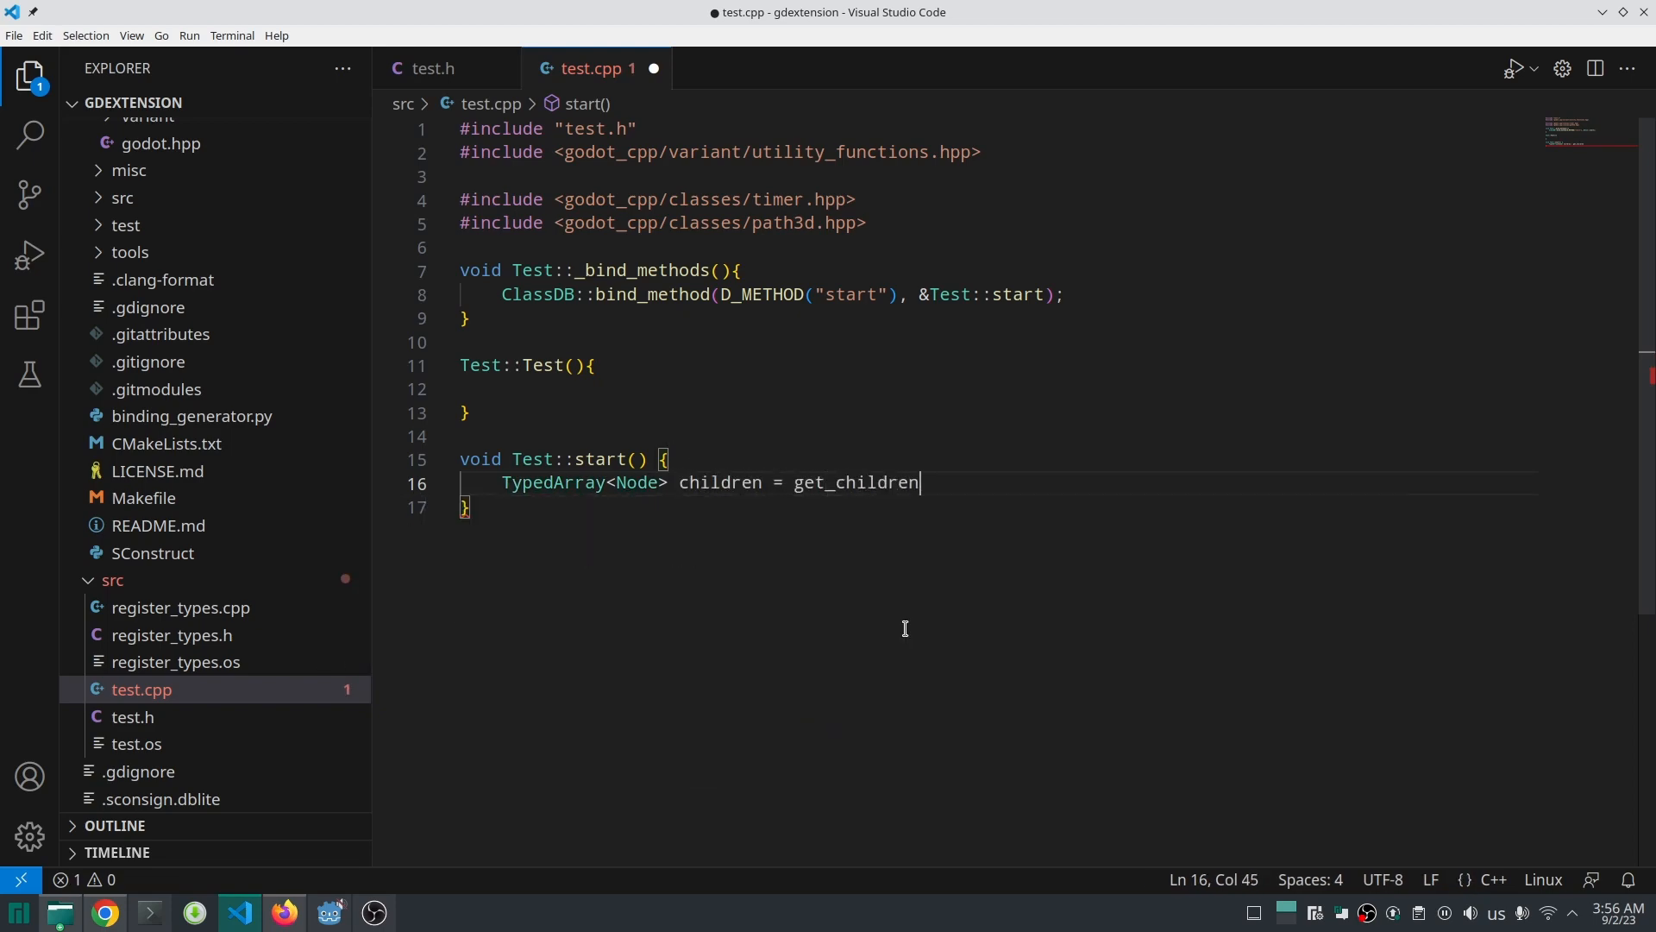
pyautogui.write('();')
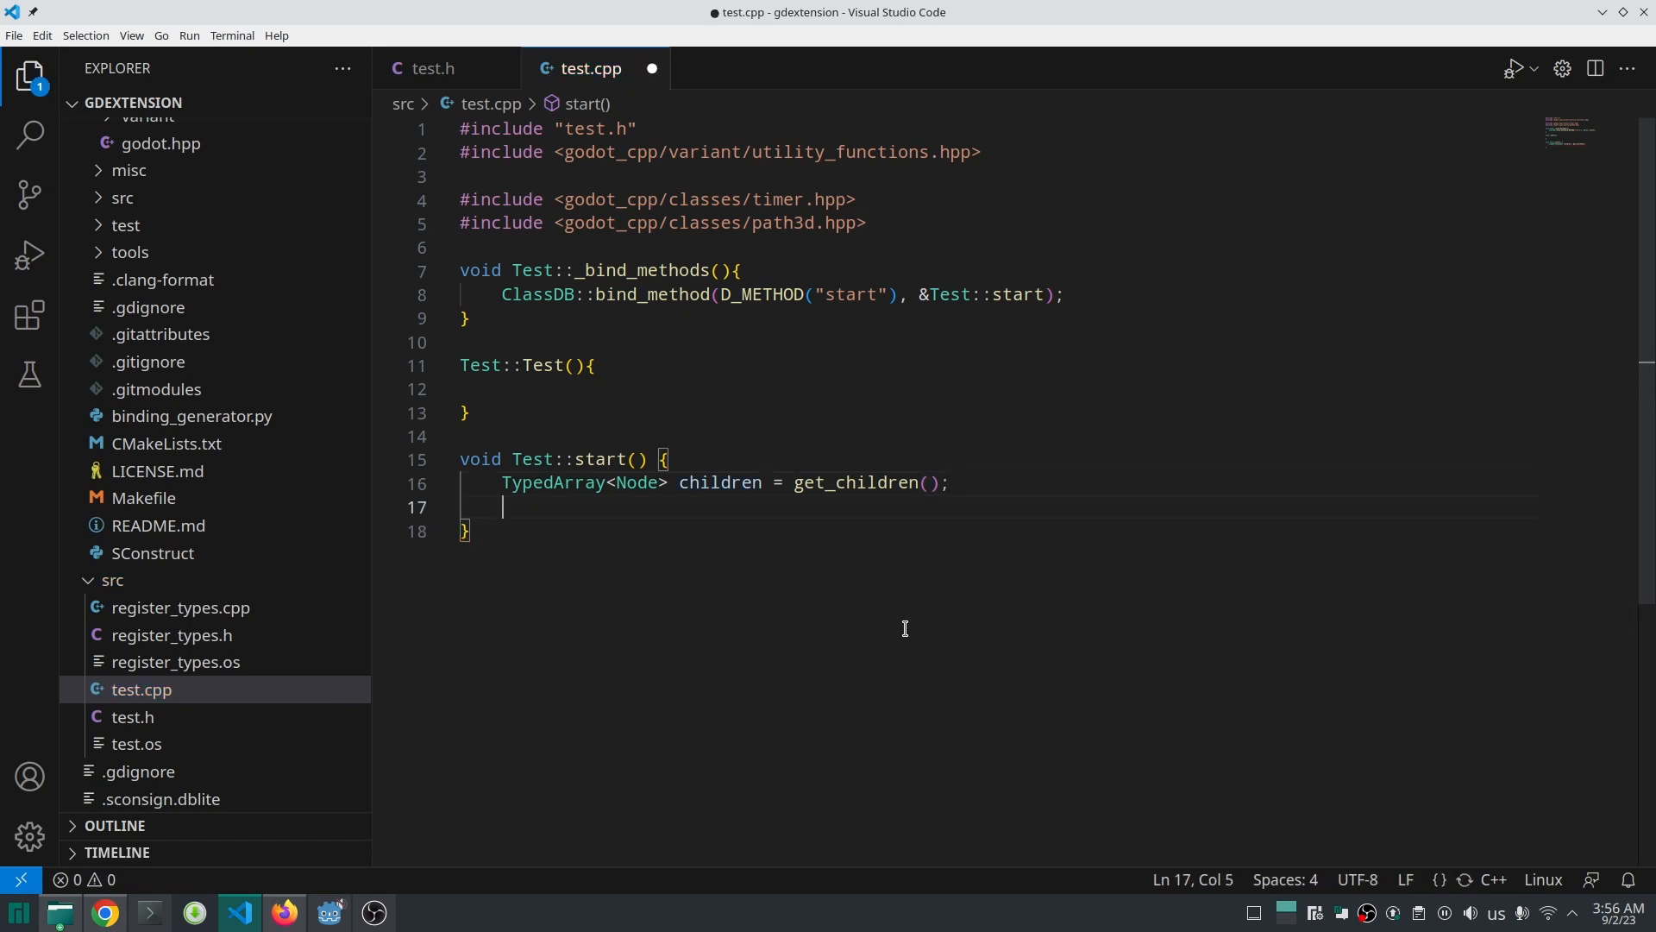
# Step: Loop over children, casting each to Timer* t and printing it, then save
pyautogui.write('for(int i')
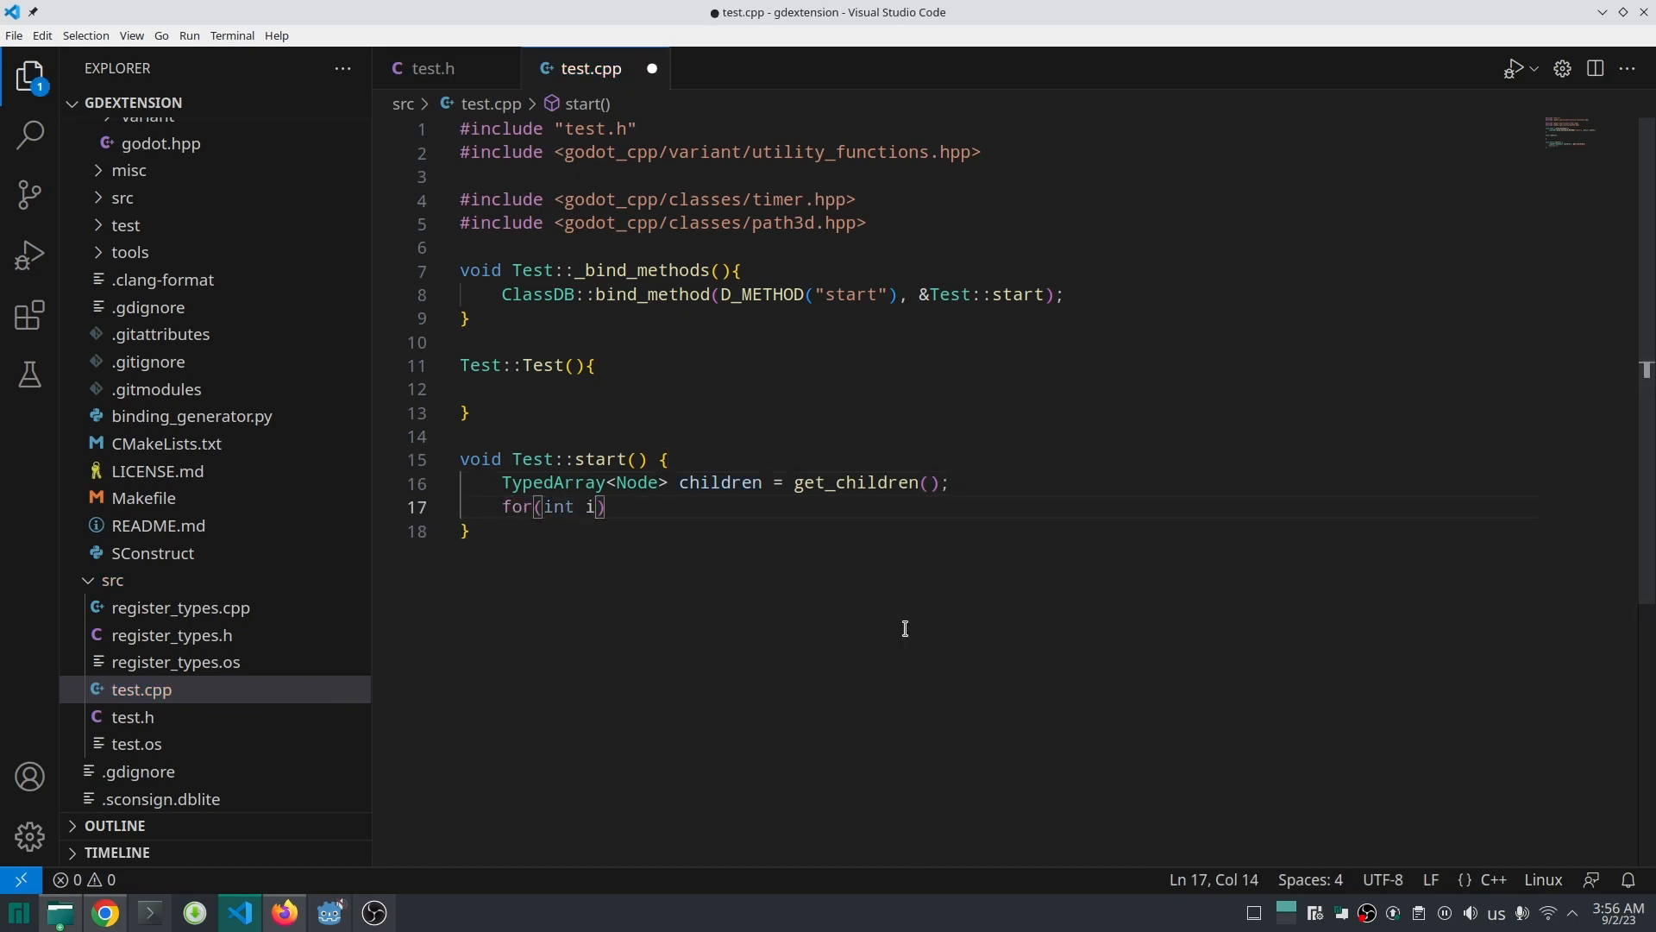
pyautogui.write('=0;i<')
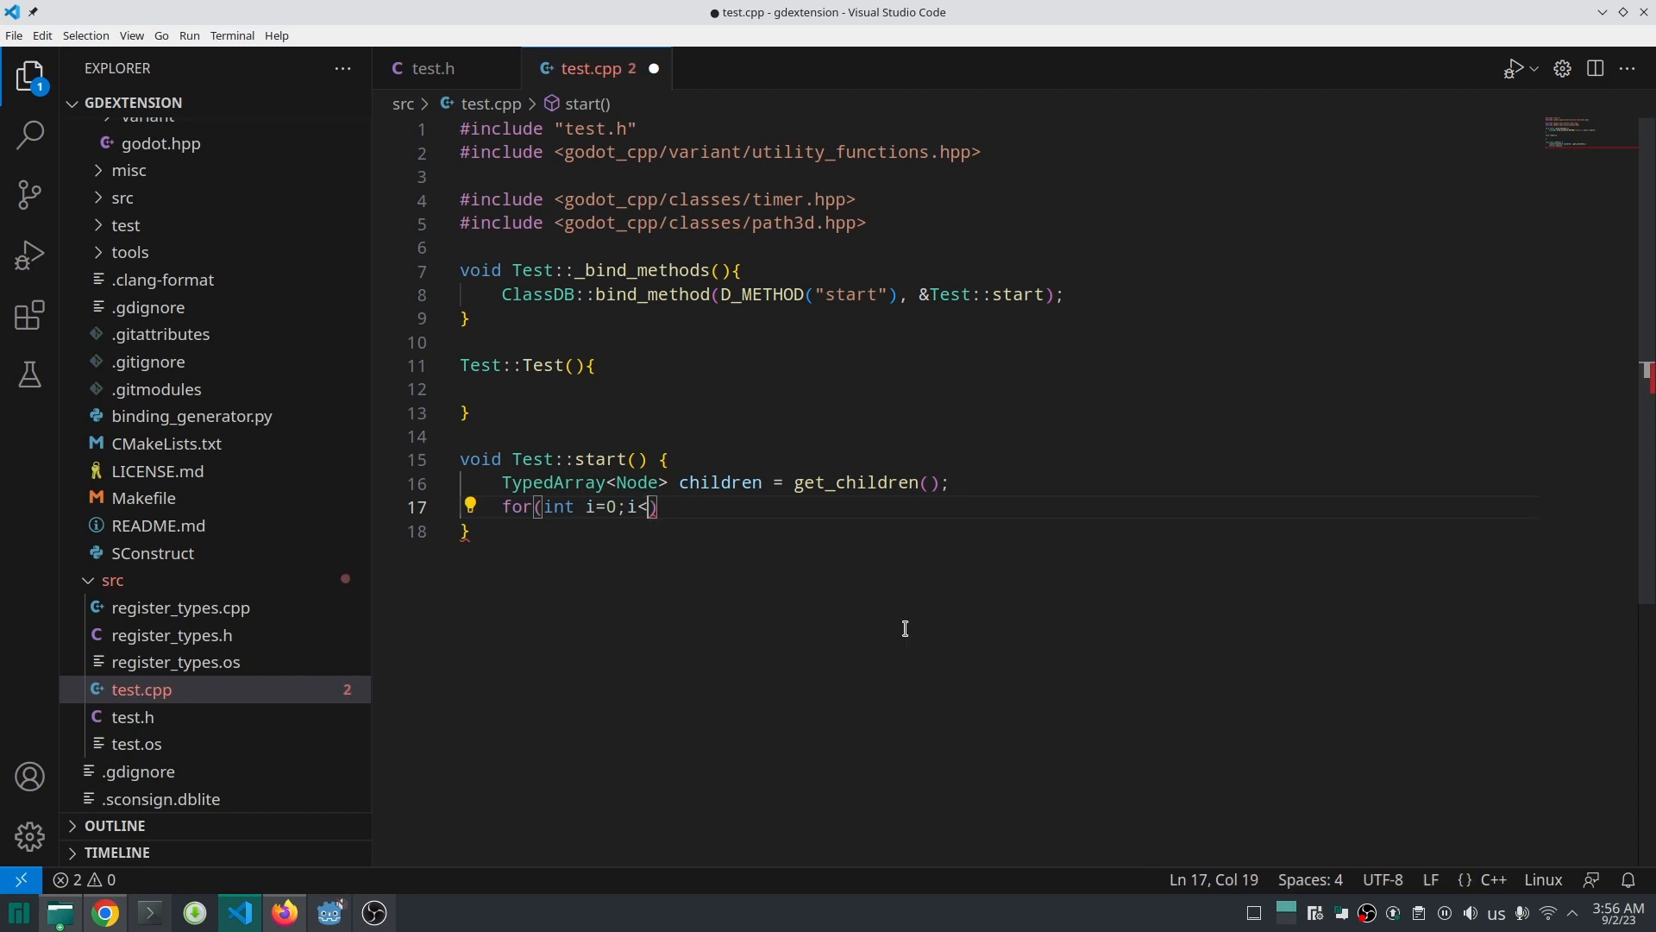
pyautogui.write('children.size')
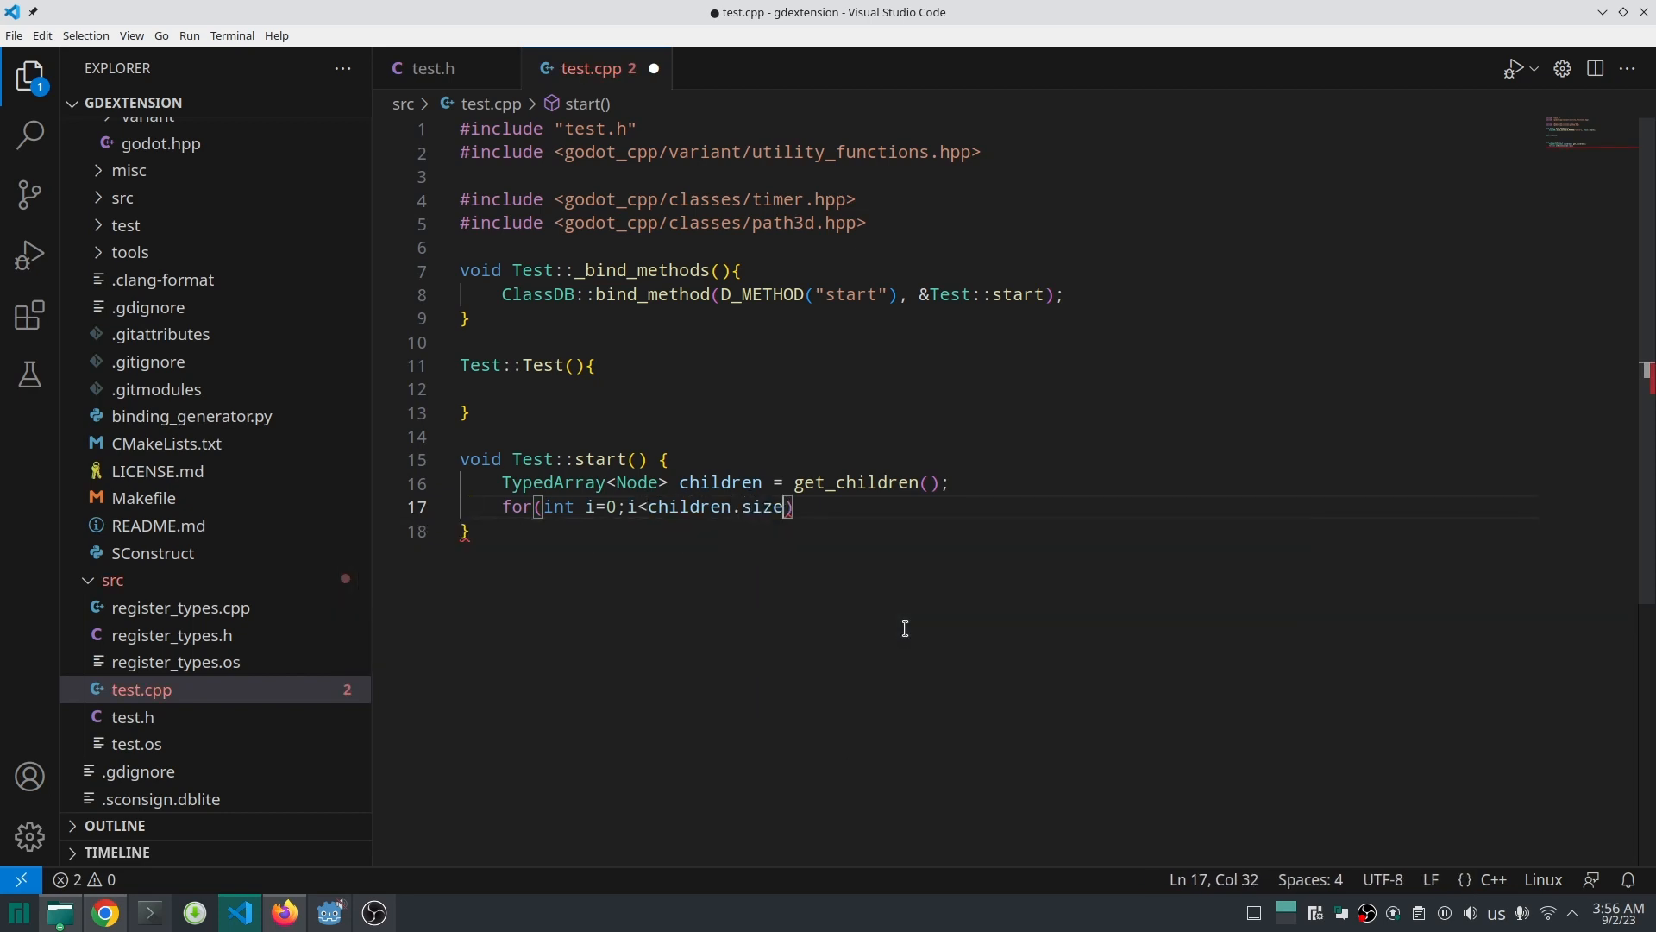
pyautogui.write('();i++){}')
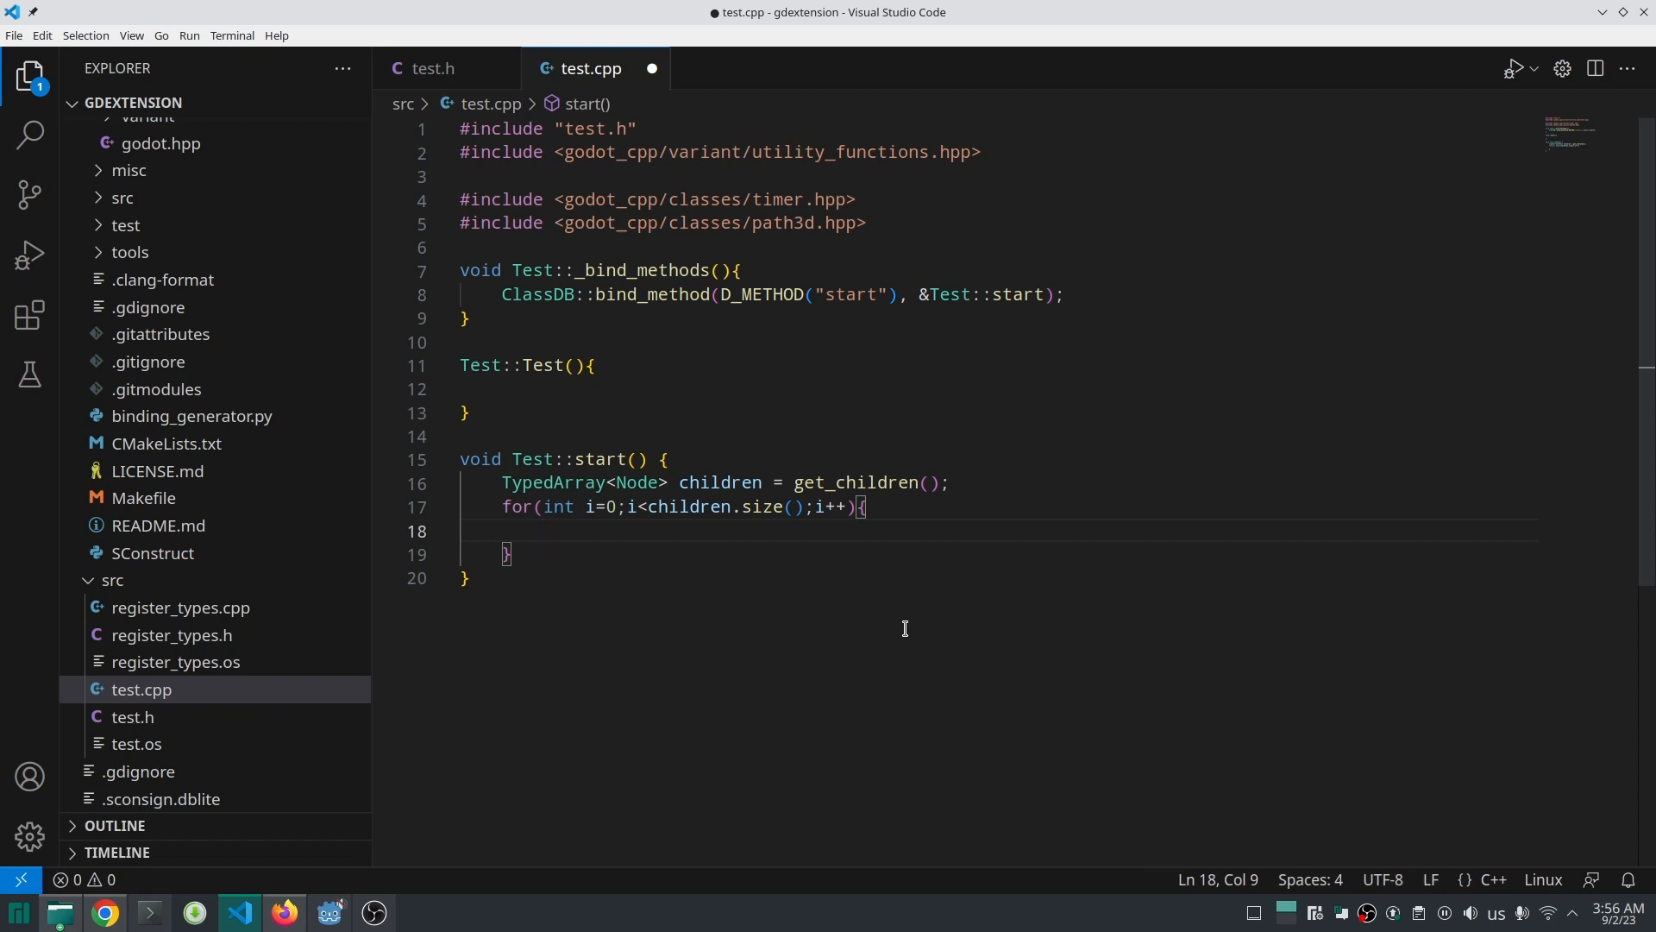
pyautogui.write('Timer*')
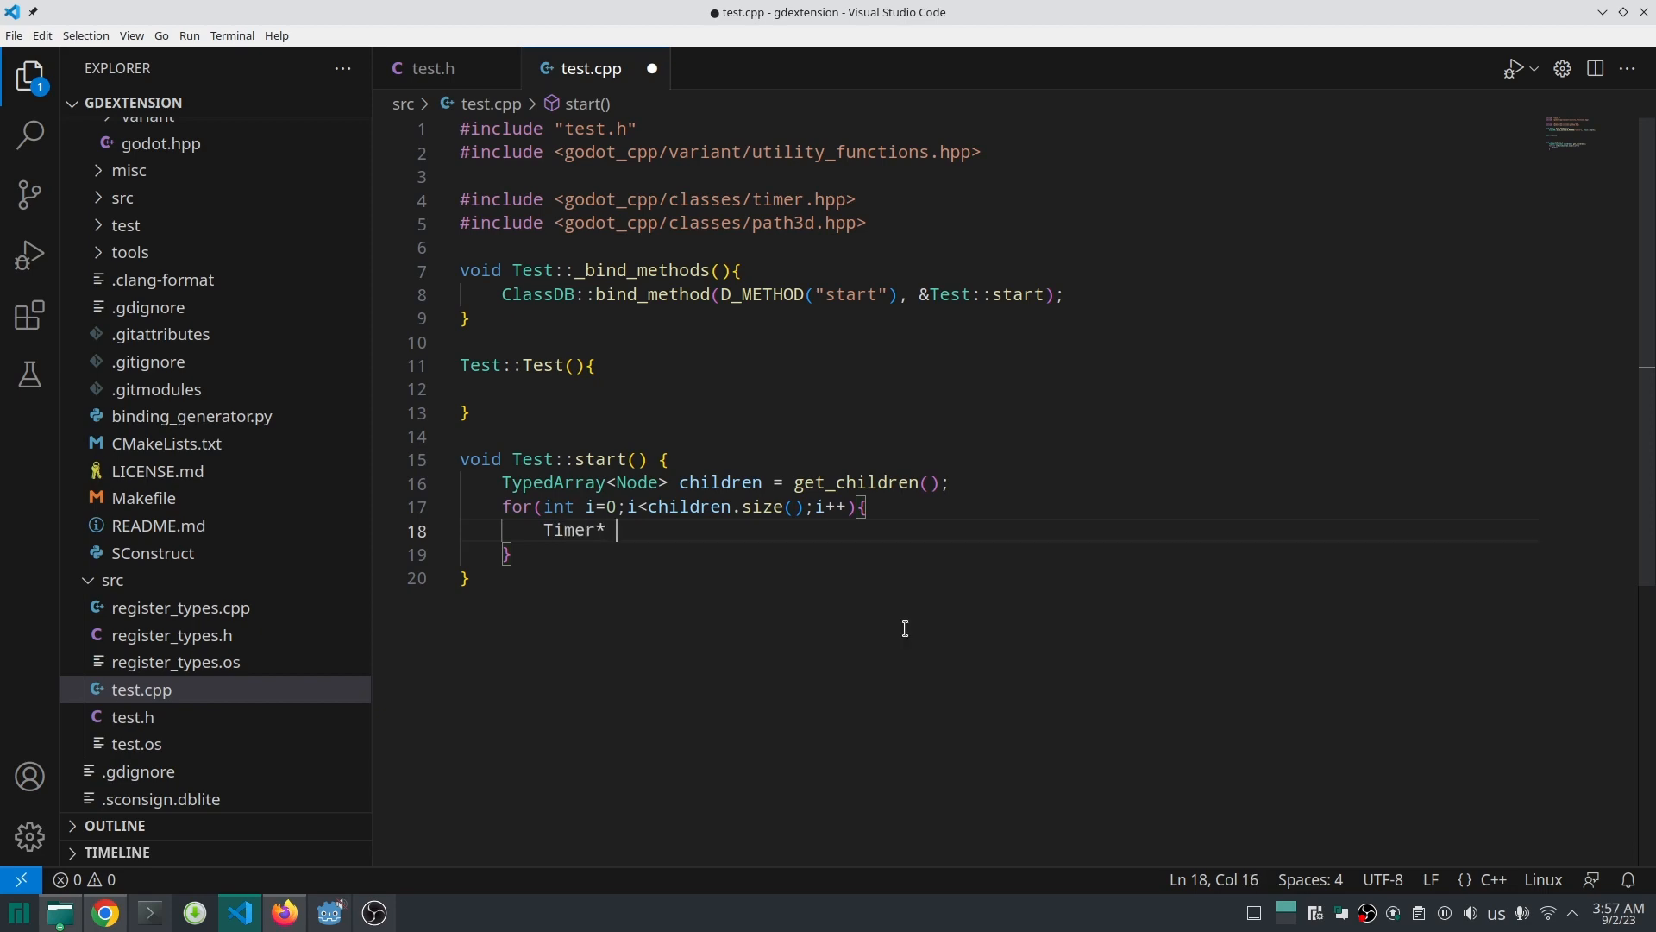
pyautogui.write('t = Object::cast_to<Timer>')
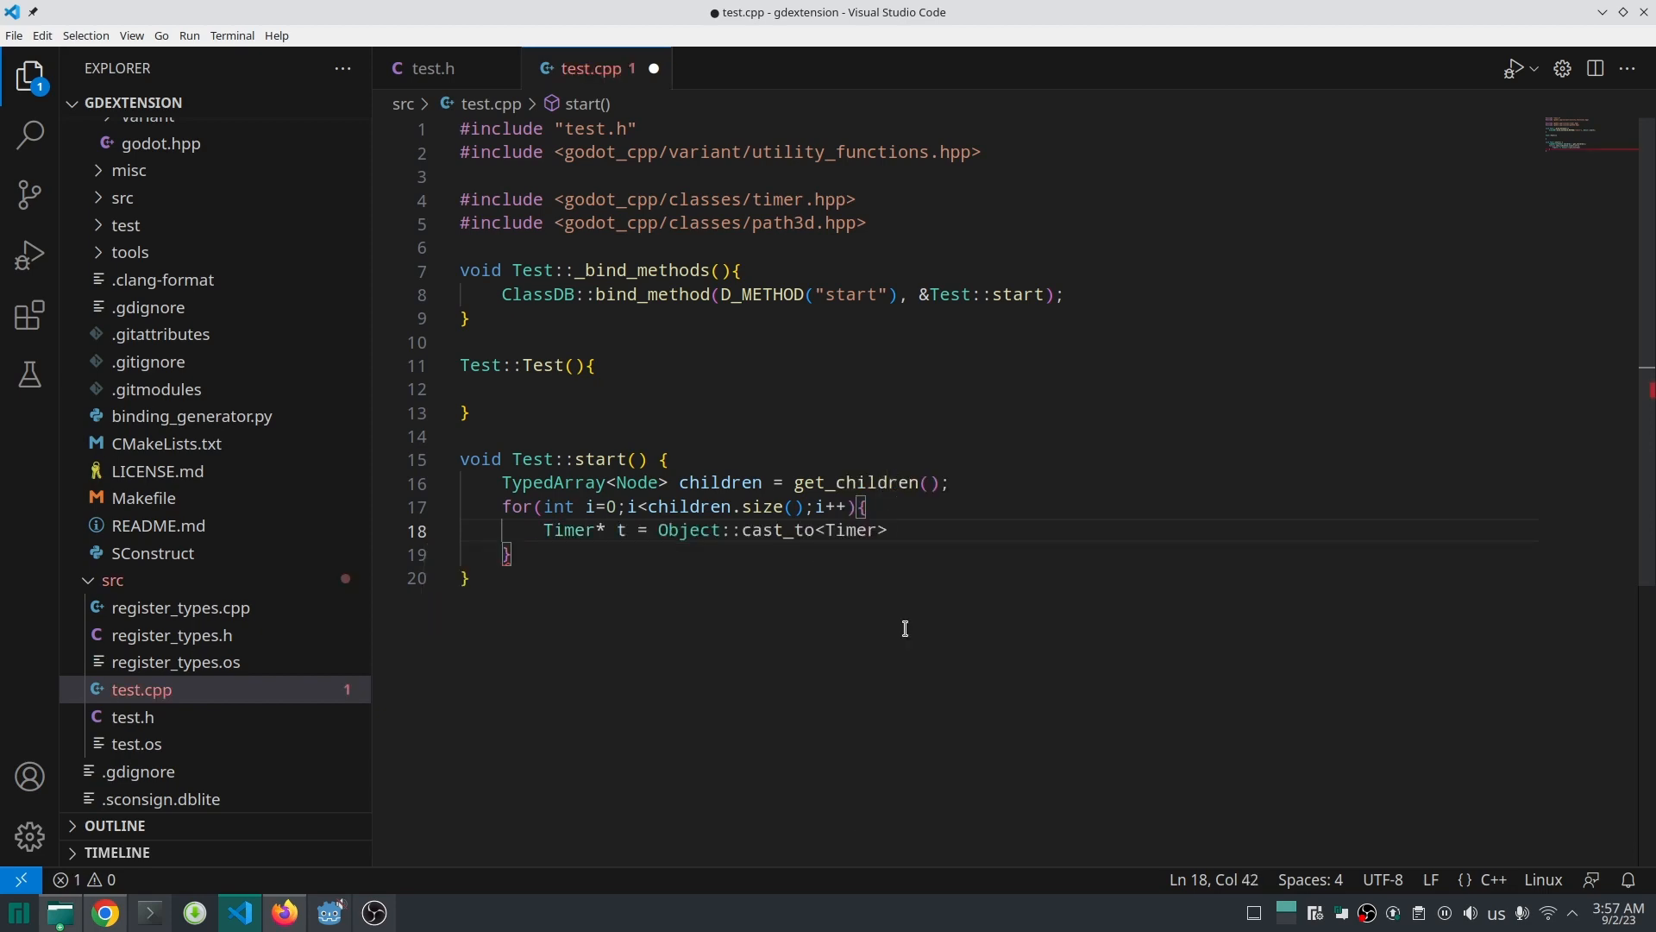
pyautogui.write('(children)')
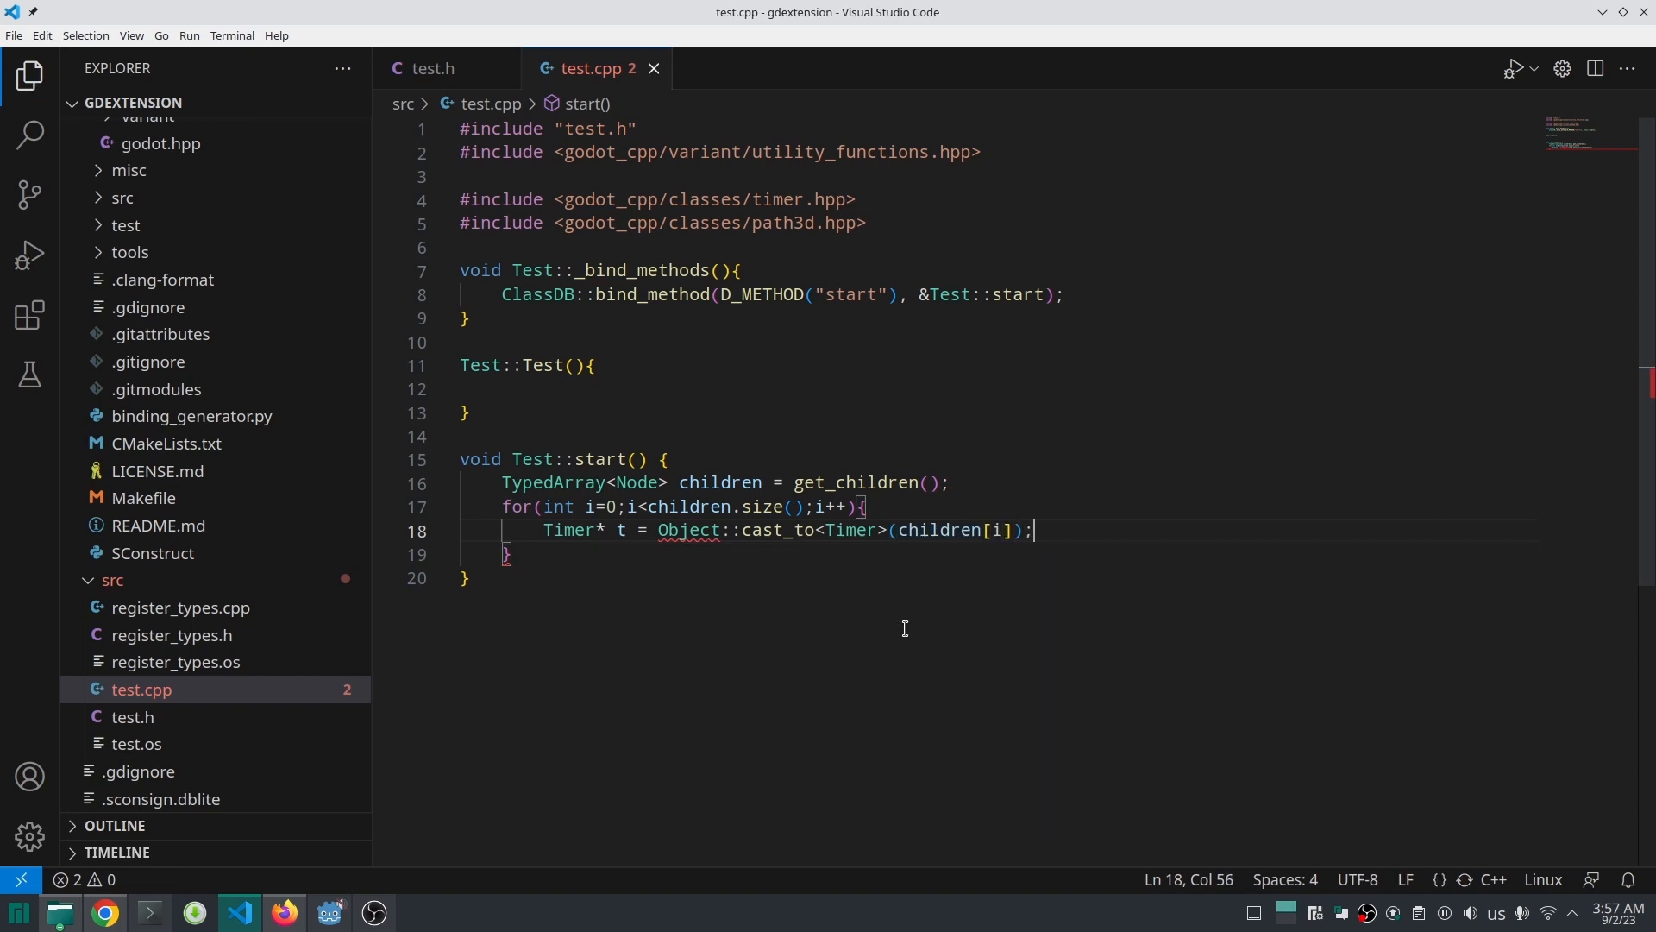
pyautogui.press('ctrl+s')
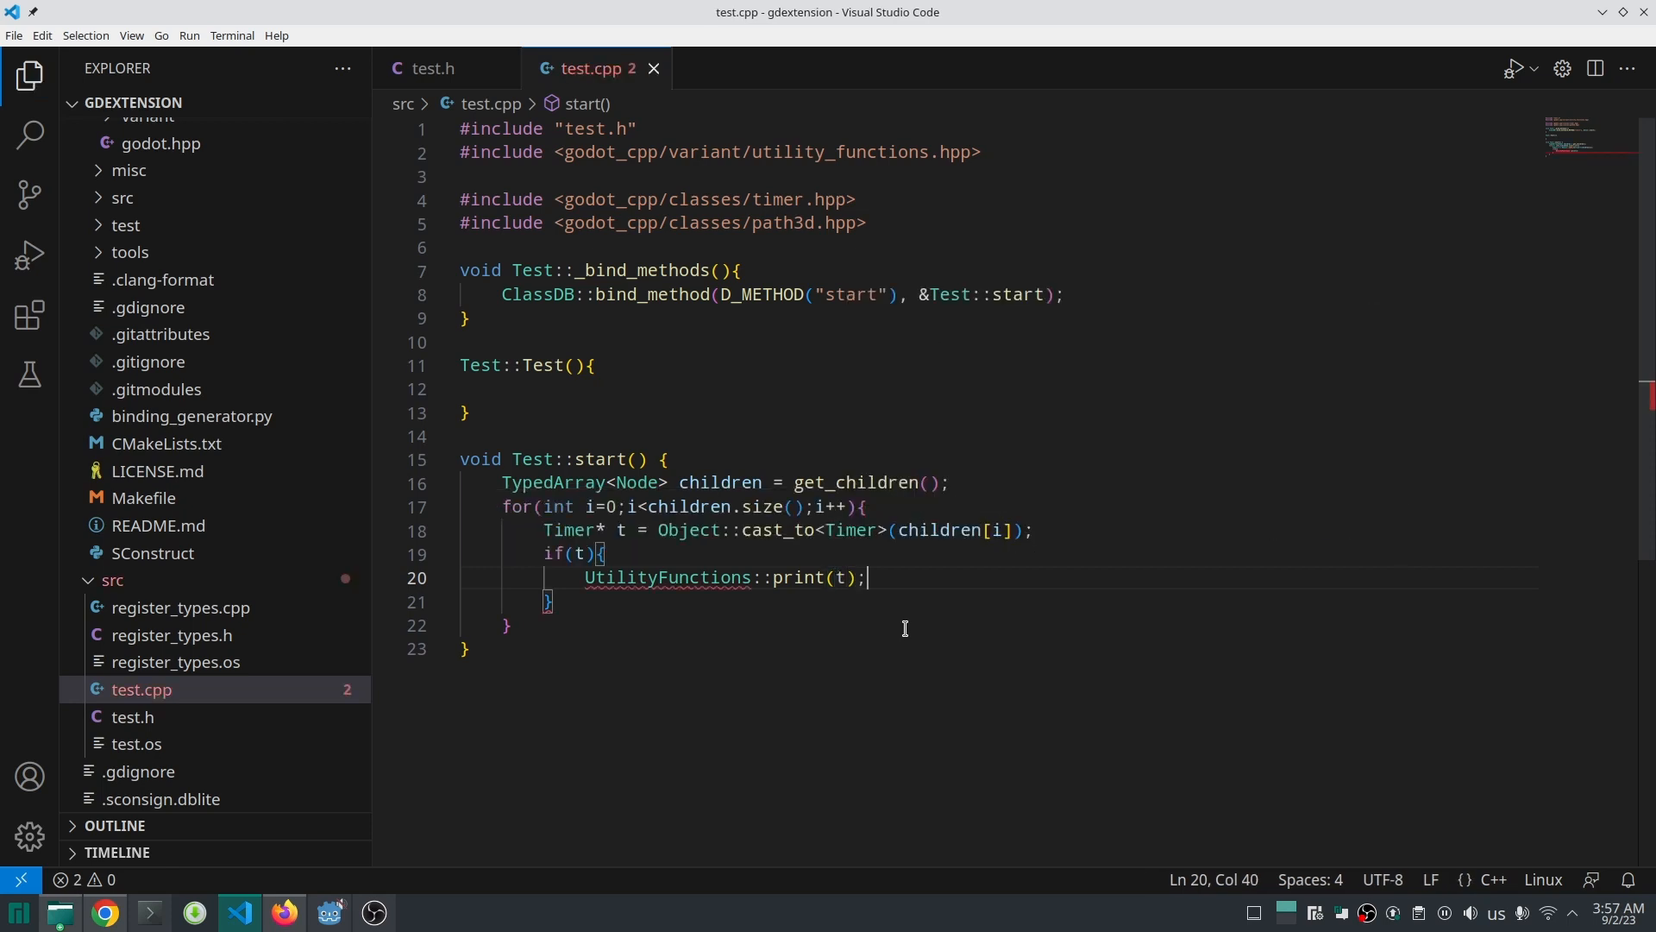
pyautogui.press('ctrl+s')
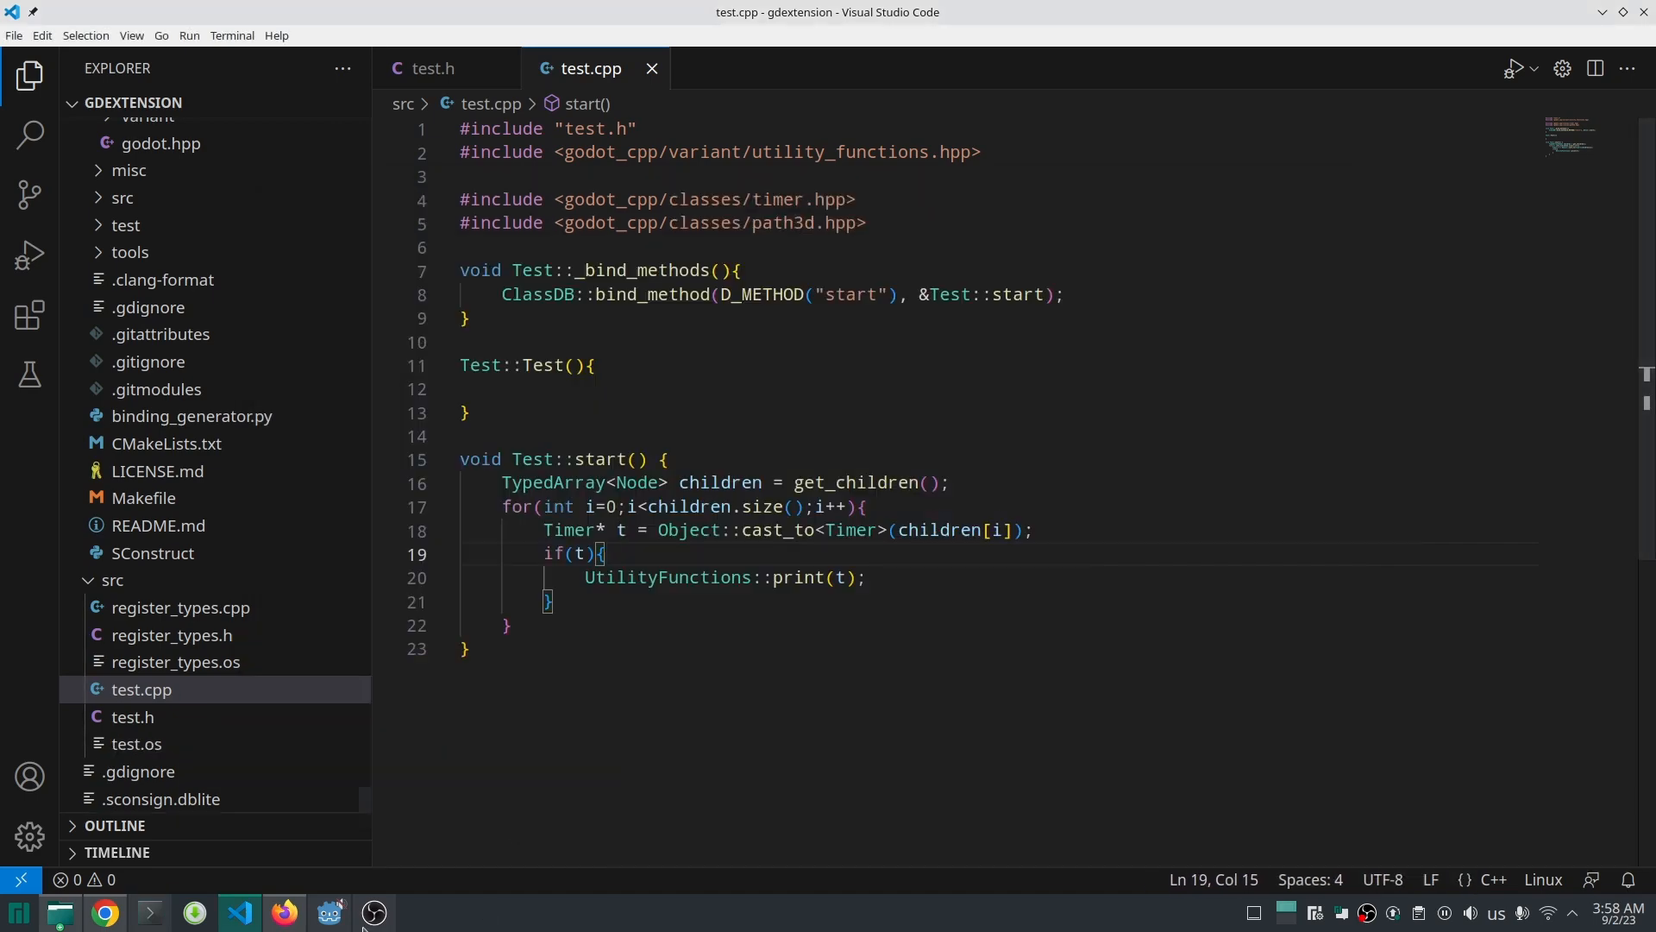
# Step: Switch to Godot to view the loop version's timer output, then return to VS Code
pyautogui.click(329, 912)
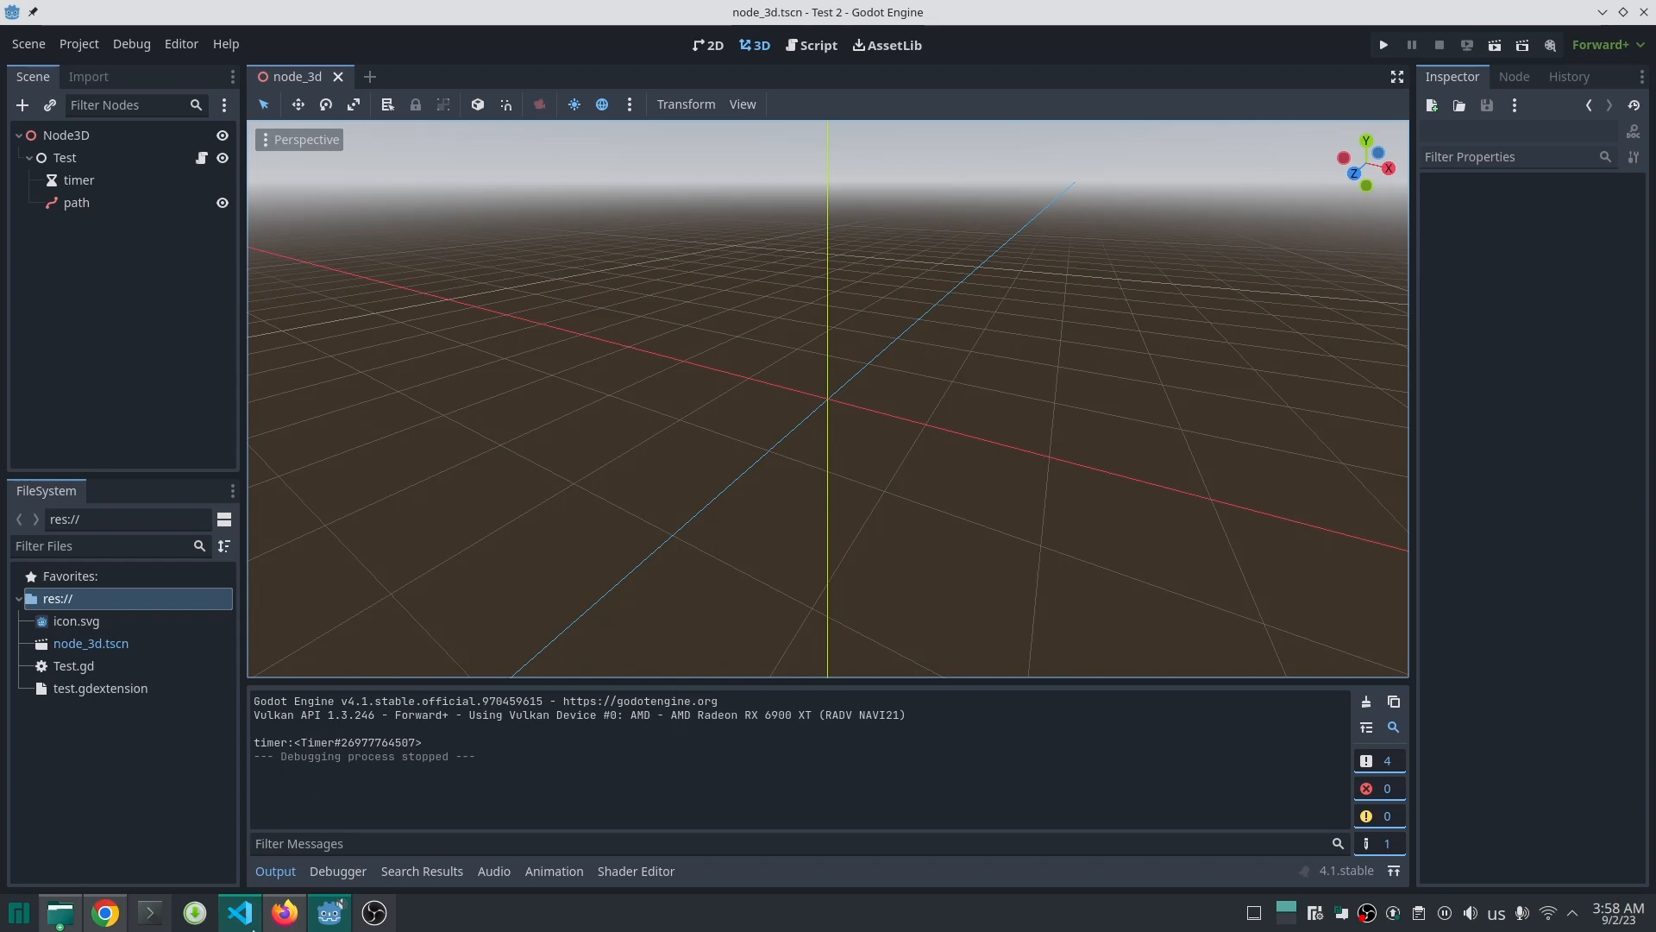
pyautogui.click(239, 912)
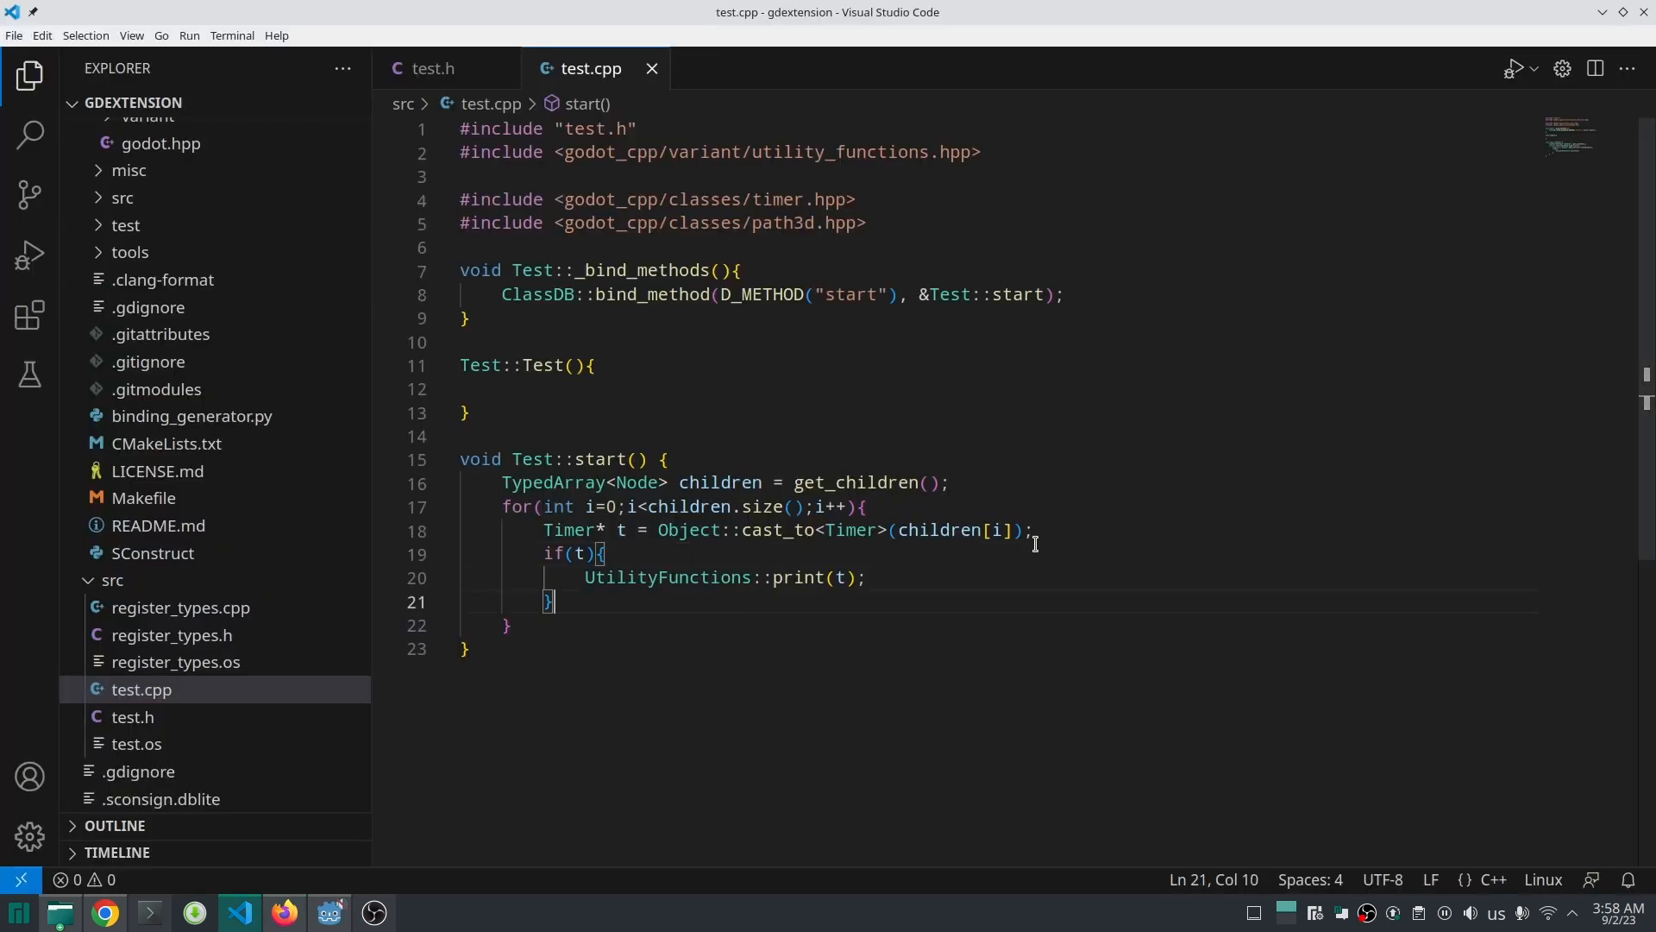